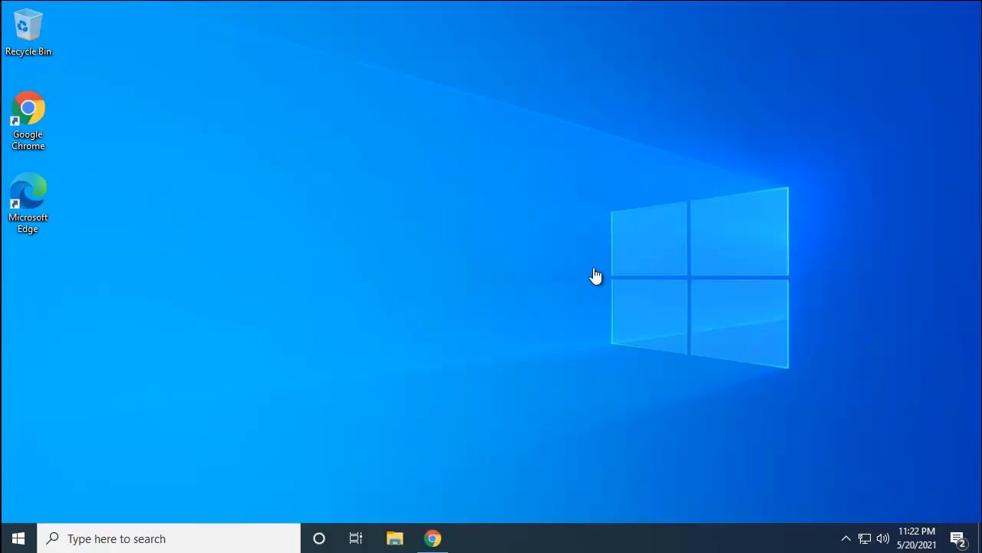
pyautogui.moveTo(15, 537)
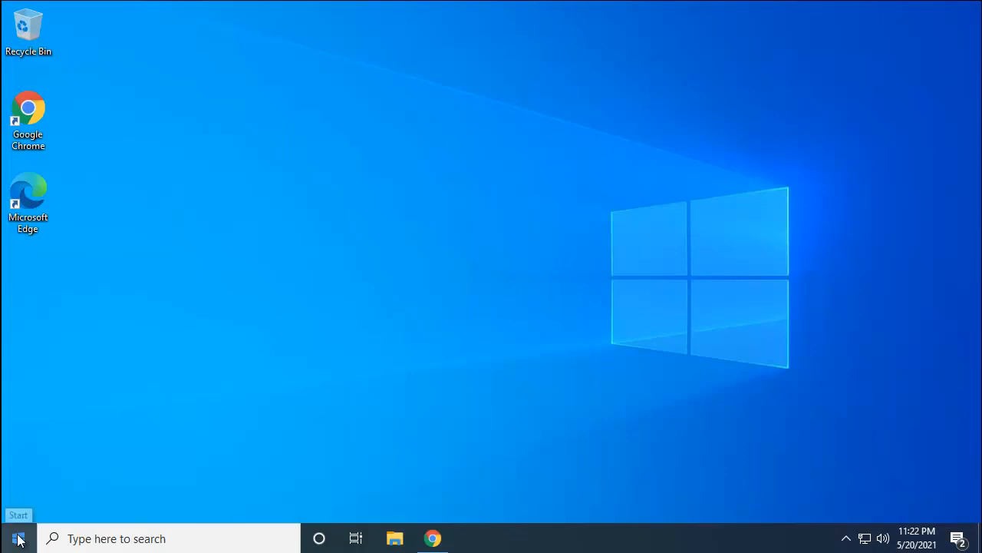
pyautogui.moveTo(54, 379)
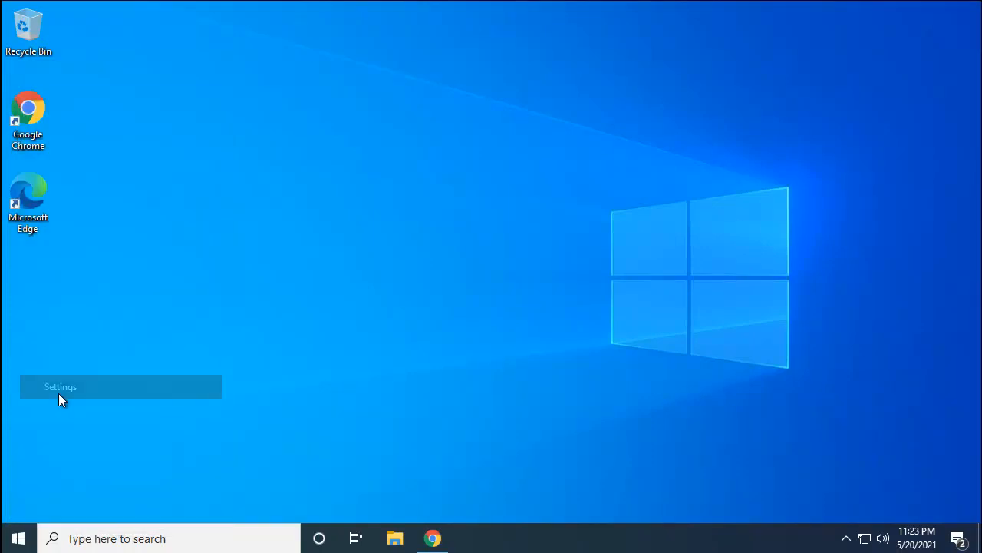
# - Go to Settings > Accounts > Access work or school
pyautogui.click(61, 386)
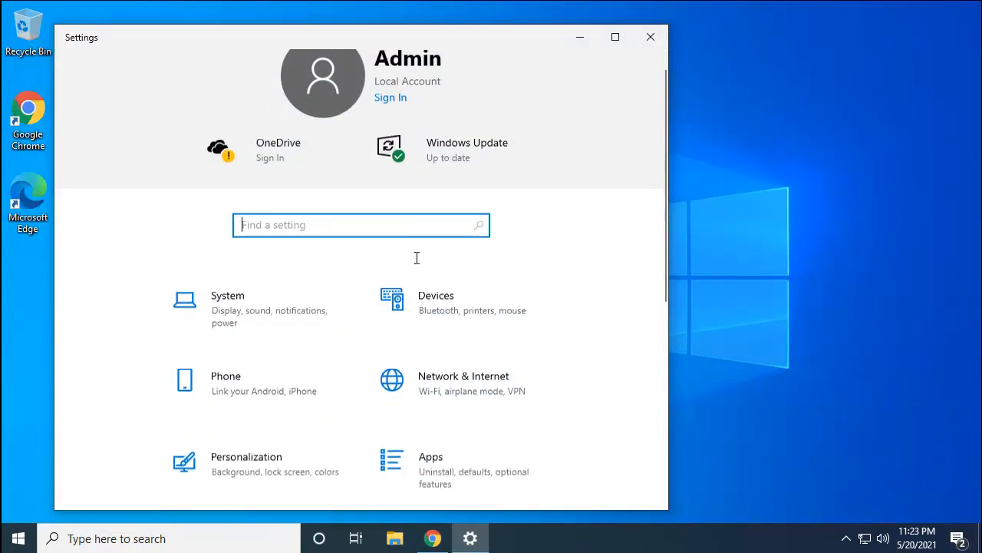
pyautogui.scroll(-3)
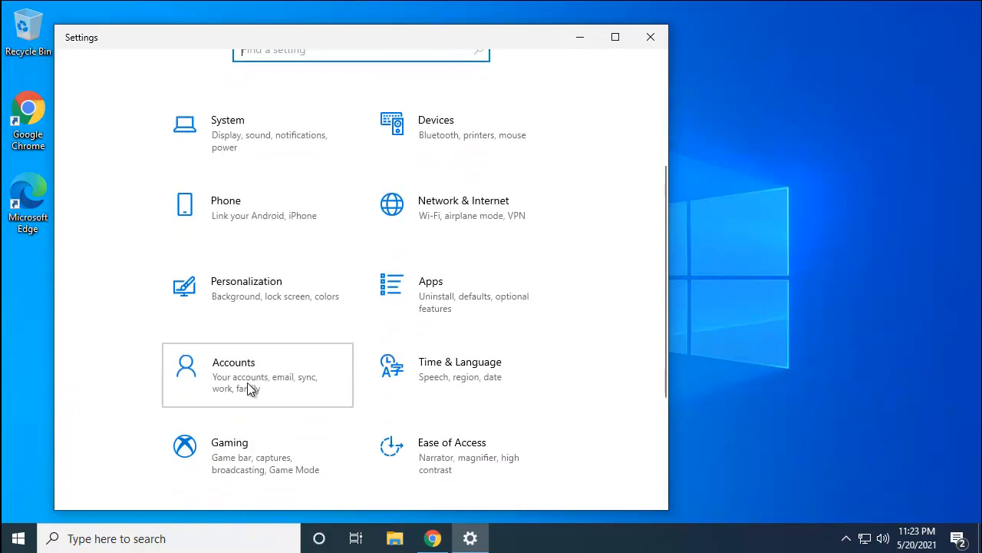
pyautogui.click(257, 375)
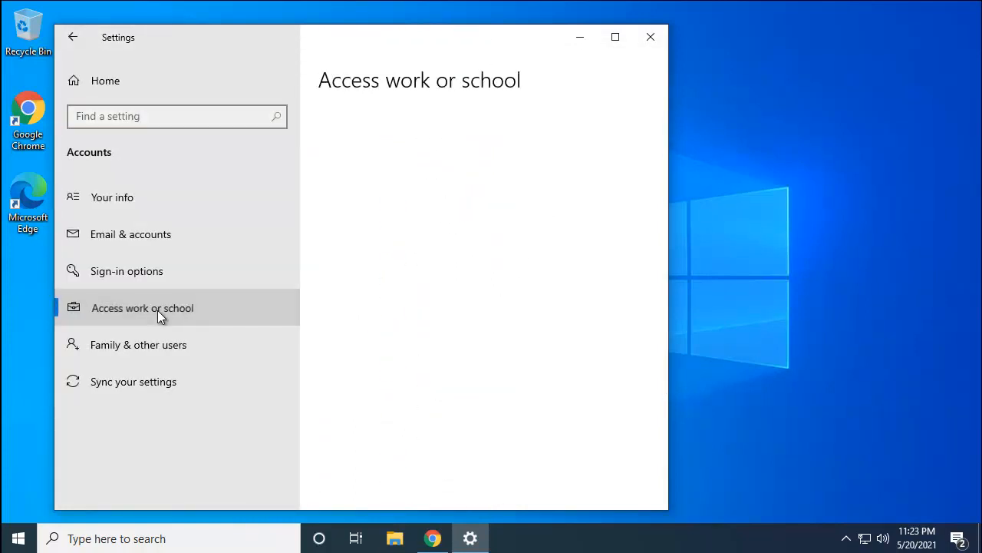
pyautogui.click(142, 308)
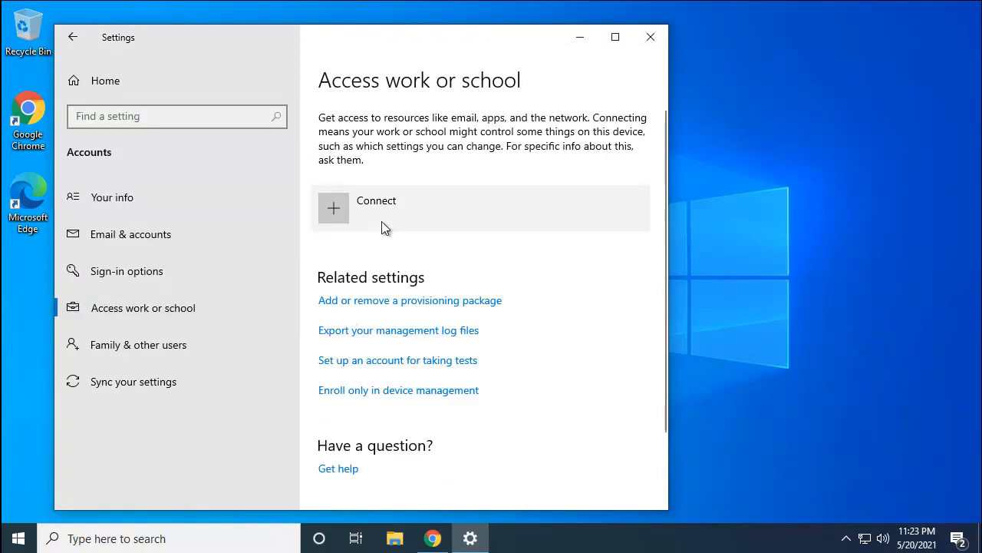
# - Choose Connect and pick 'Join this device to Azure Active Directory'
pyautogui.click(333, 208)
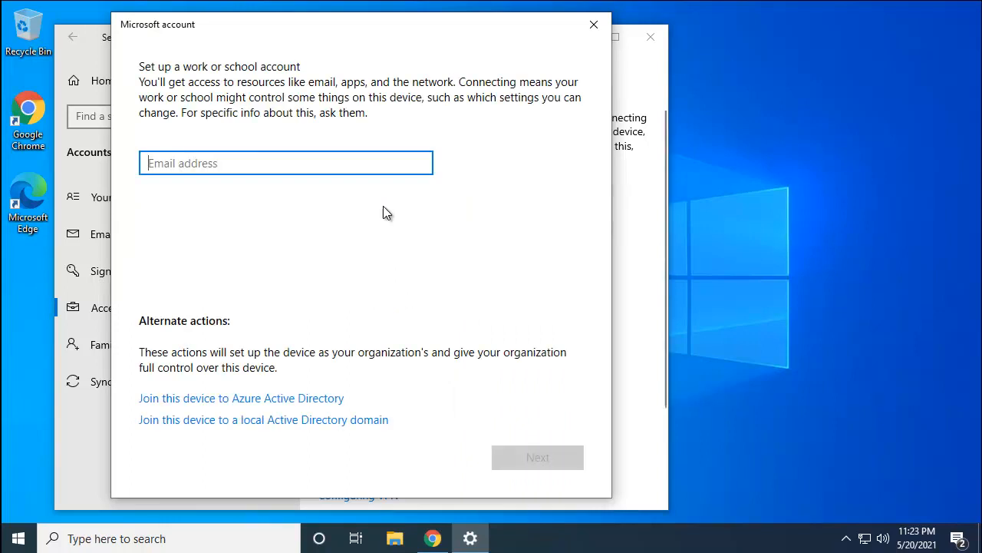
pyautogui.moveTo(202, 403)
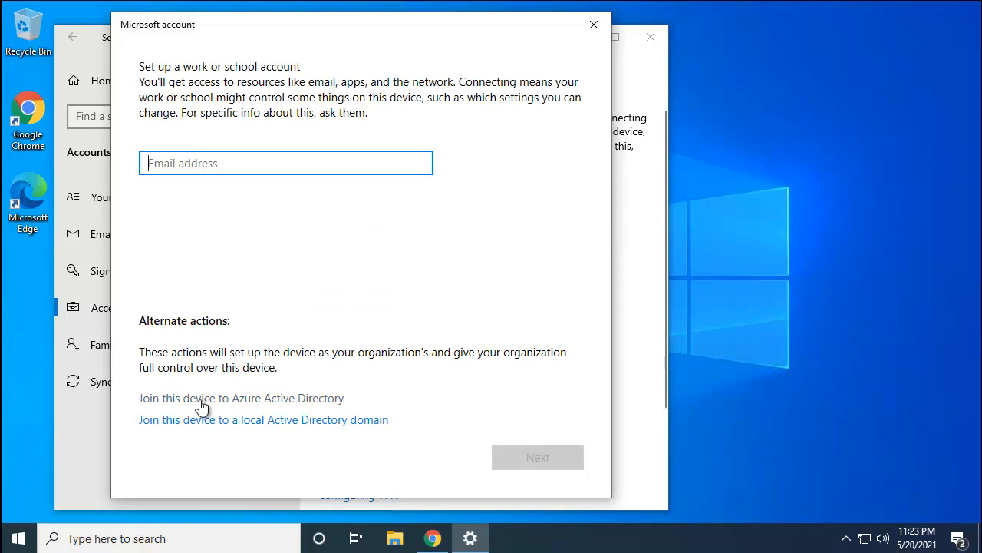
pyautogui.click(241, 398)
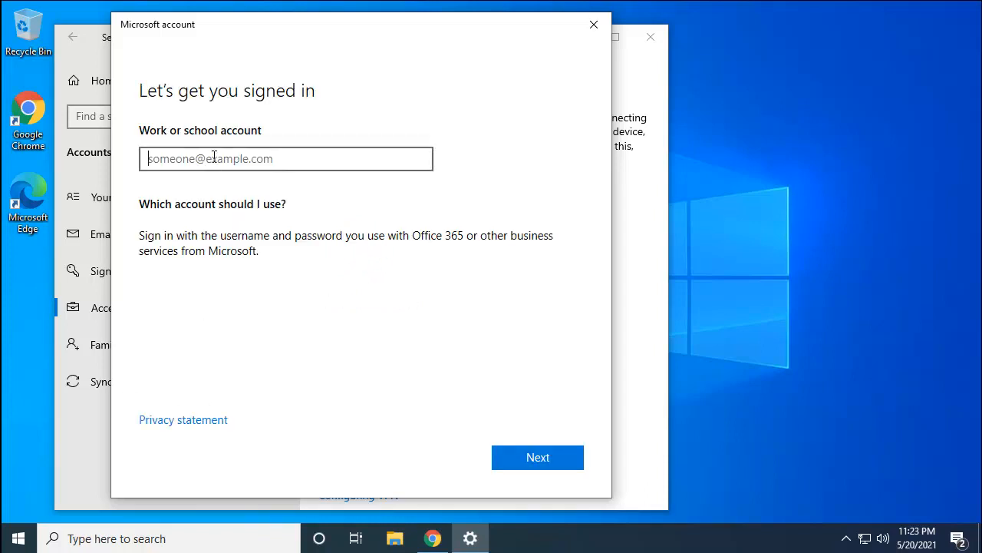
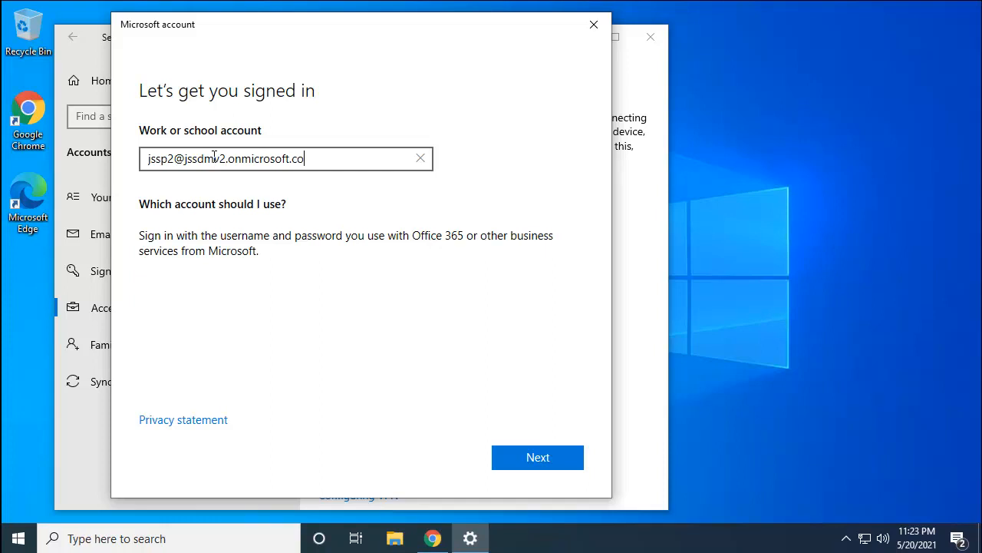
pyautogui.click(537, 457)
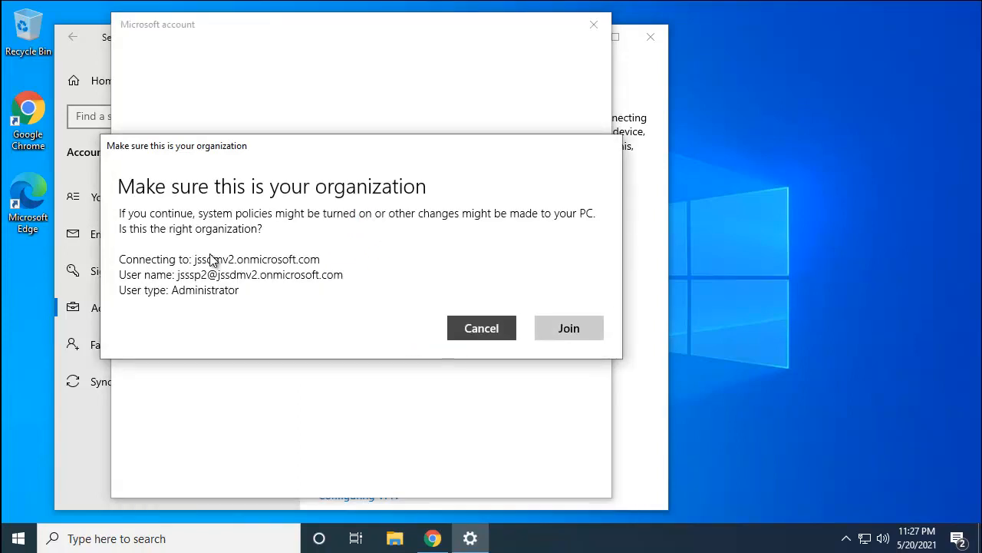
# - Confirm joining the organization's Azure AD
pyautogui.click(569, 328)
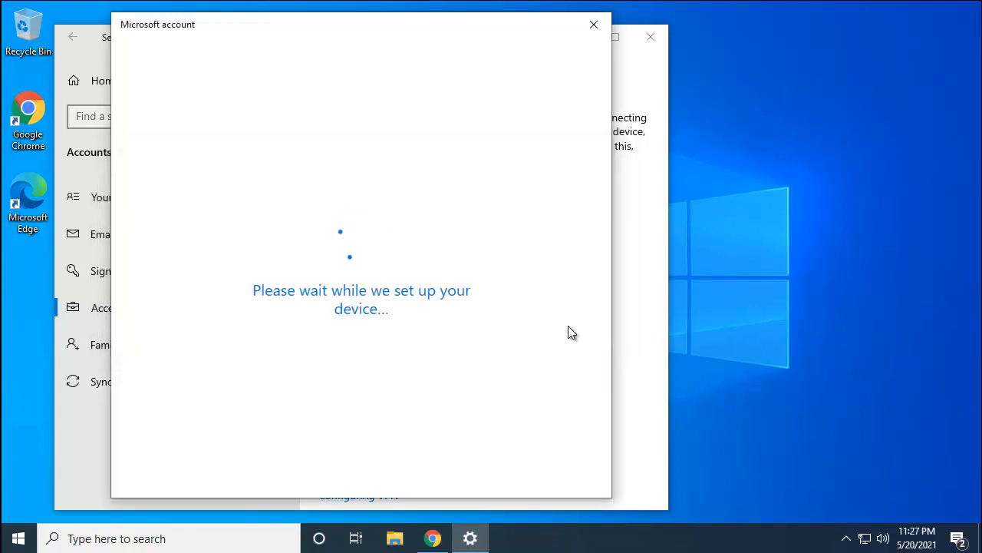
pyautogui.moveTo(565, 330)
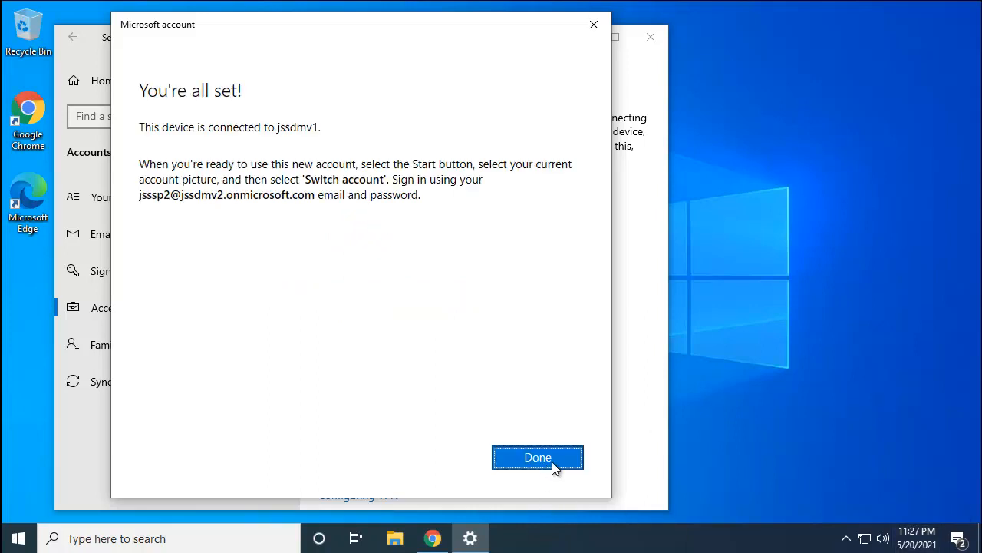
# - Click Done to close the finished Azure AD join setup
pyautogui.click(537, 457)
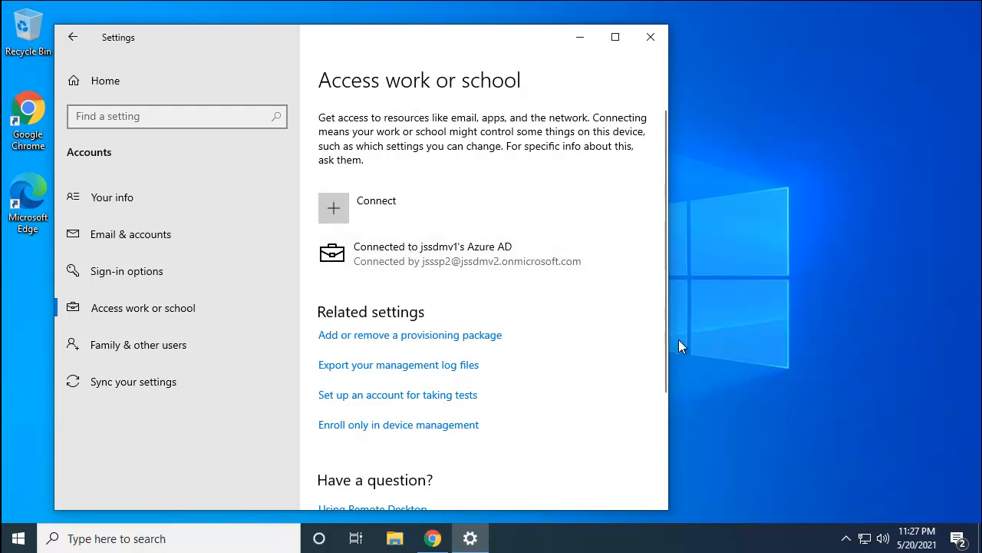
pyautogui.moveTo(368, 298)
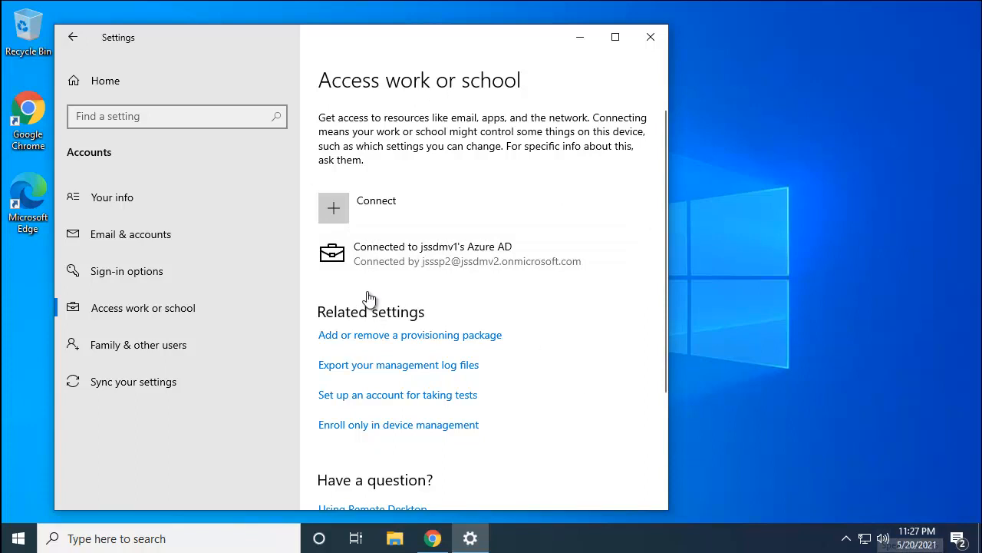
pyautogui.moveTo(402, 264)
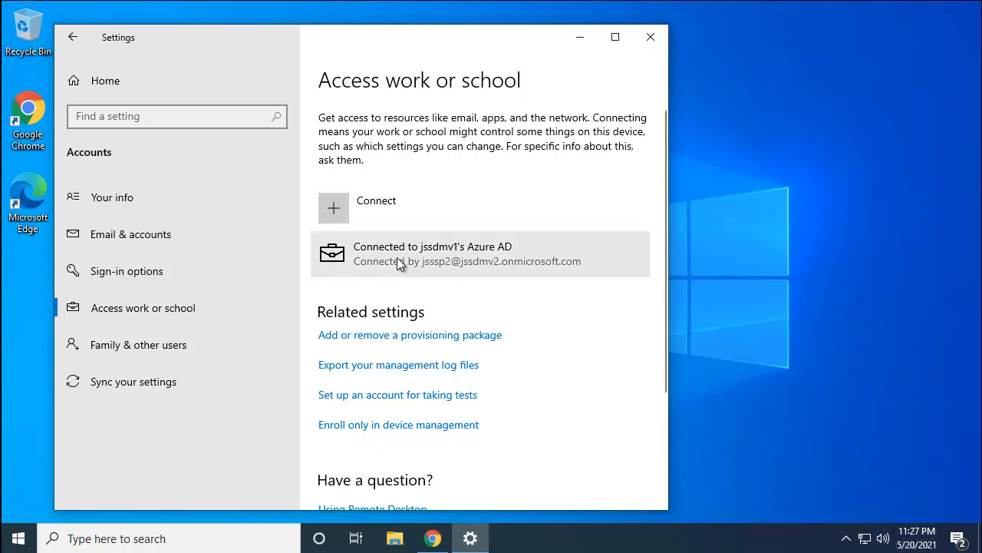
pyautogui.moveTo(816, 516)
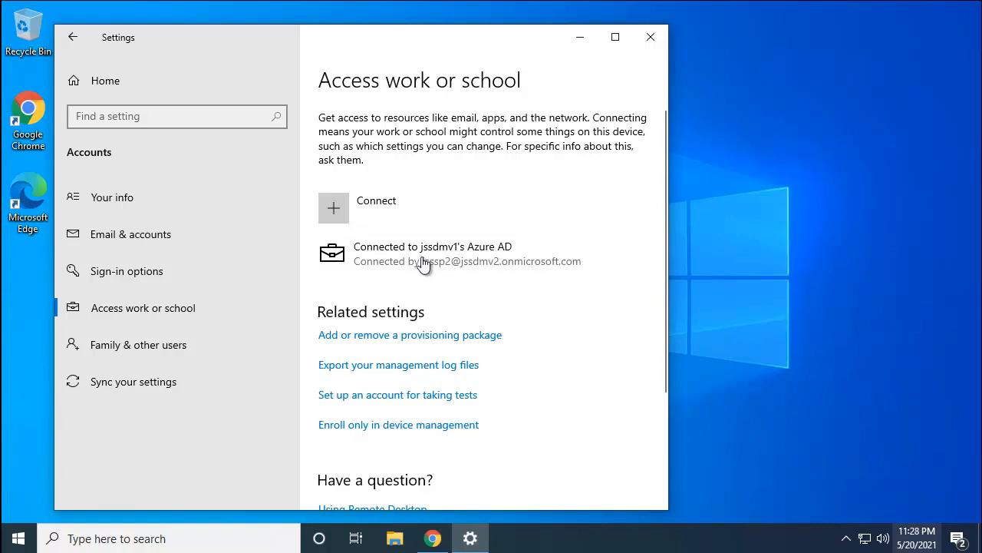
pyautogui.moveTo(404, 261)
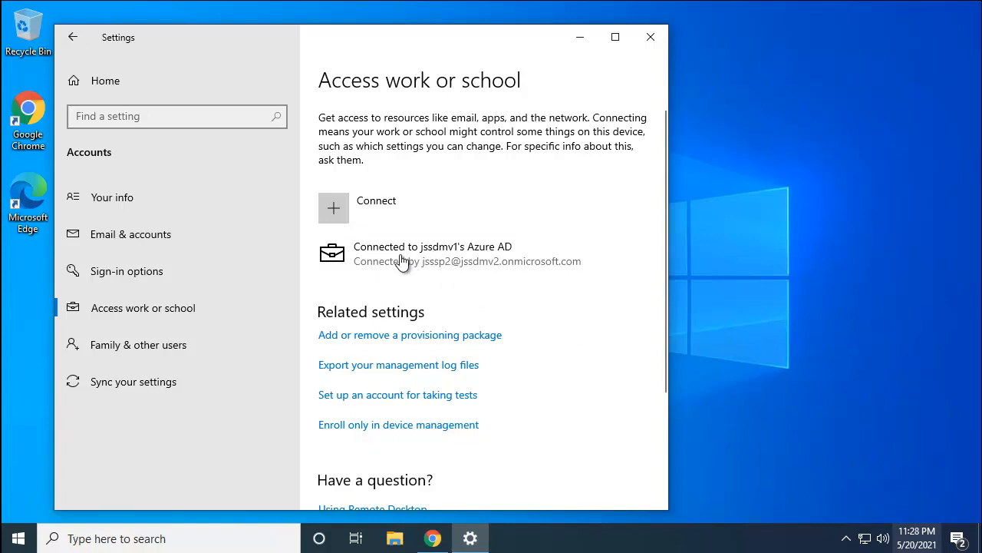
pyautogui.moveTo(365, 264)
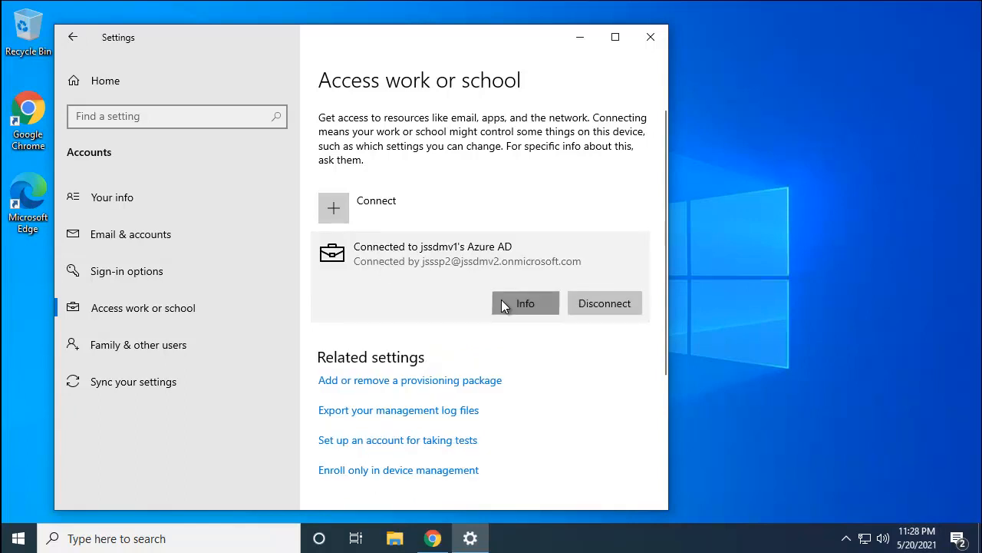
# - Open Info for the jssdmv1-managed connection and review its management details
pyautogui.click(525, 302)
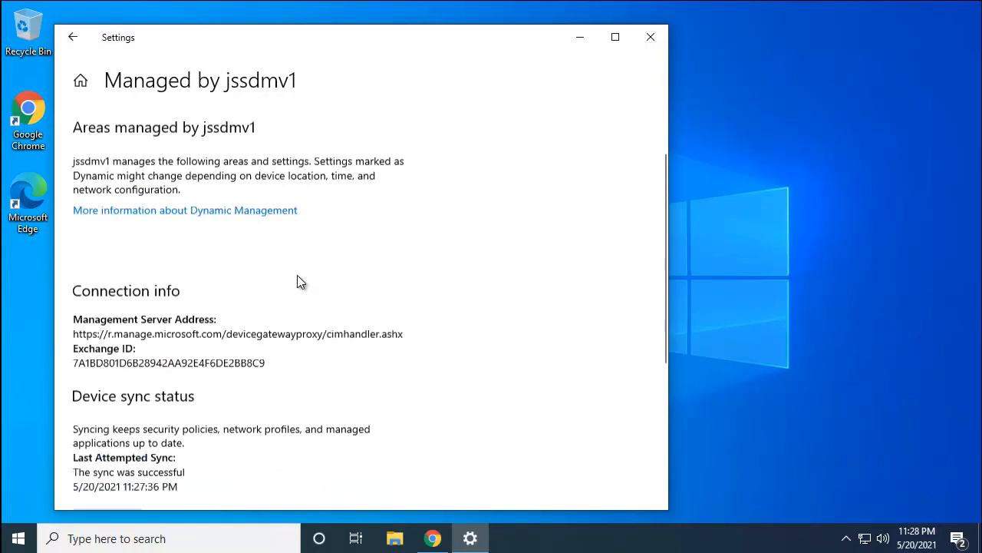
pyautogui.scroll(-3)
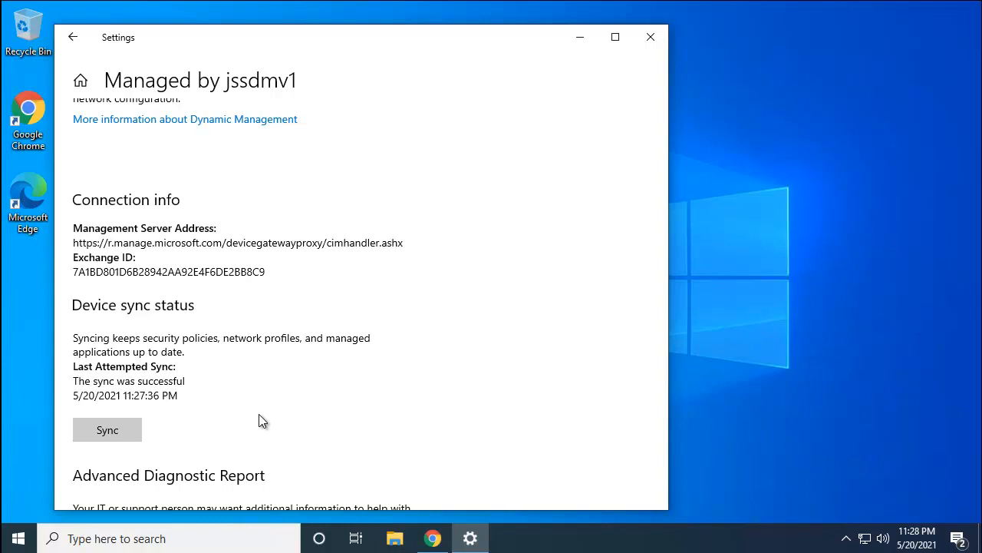
pyautogui.scroll(3)
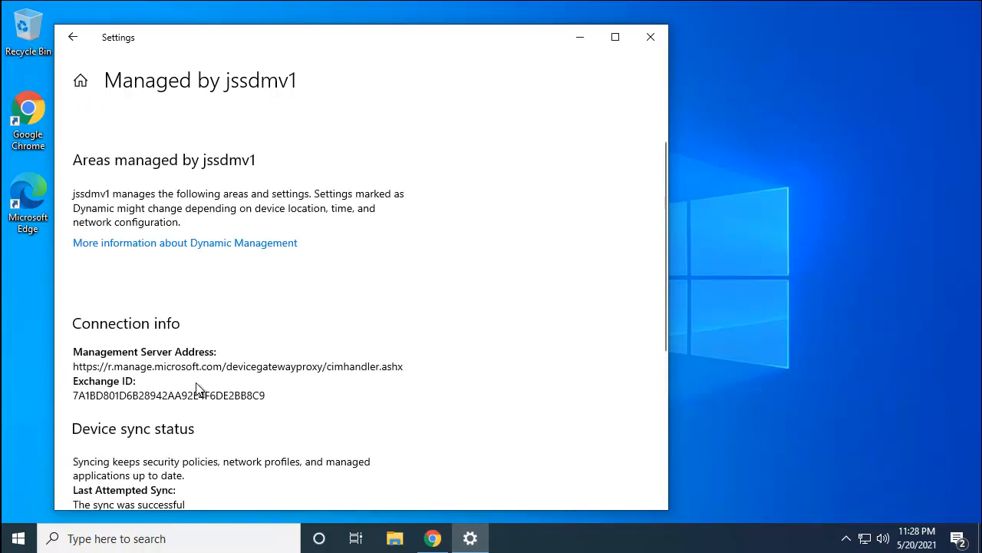
pyautogui.moveTo(222, 376)
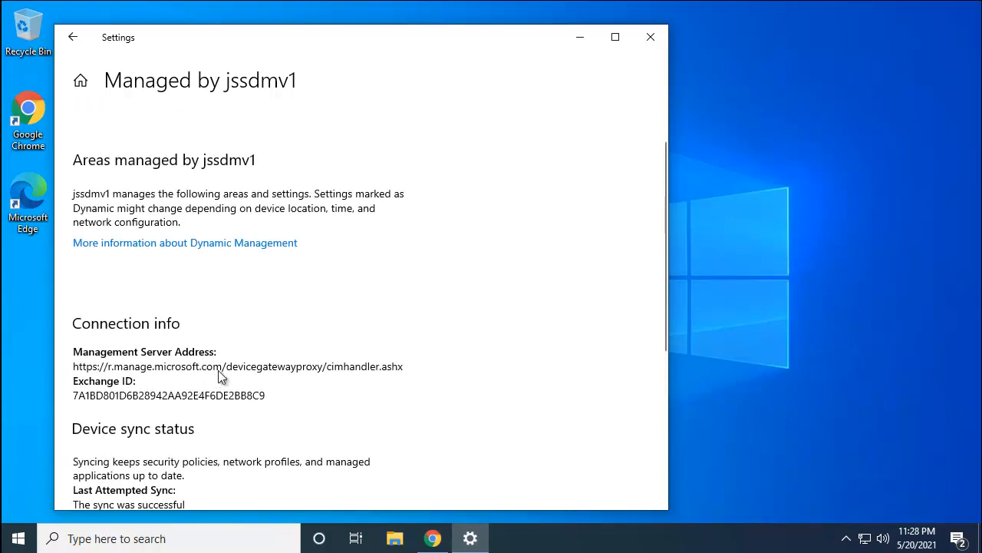
pyautogui.moveTo(272, 298)
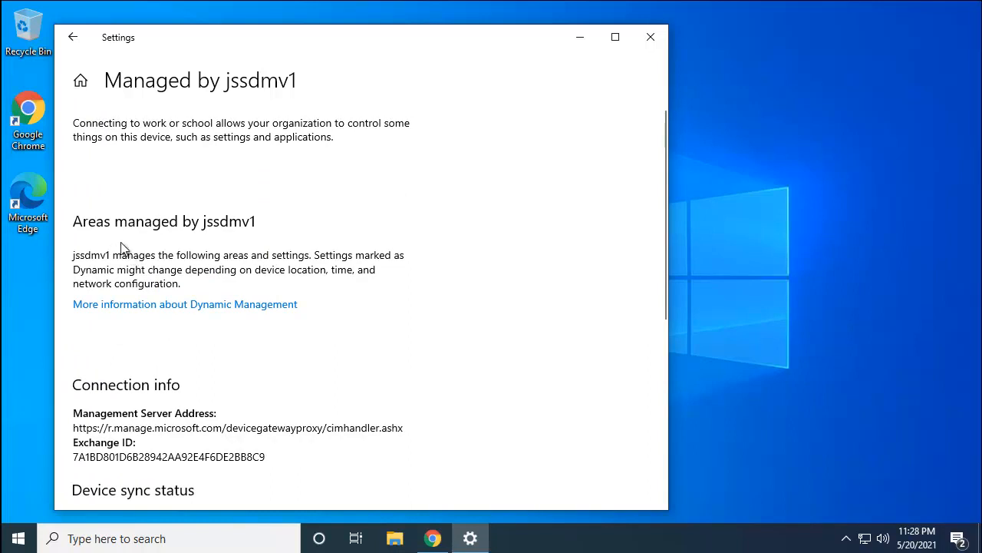
pyautogui.moveTo(121, 237)
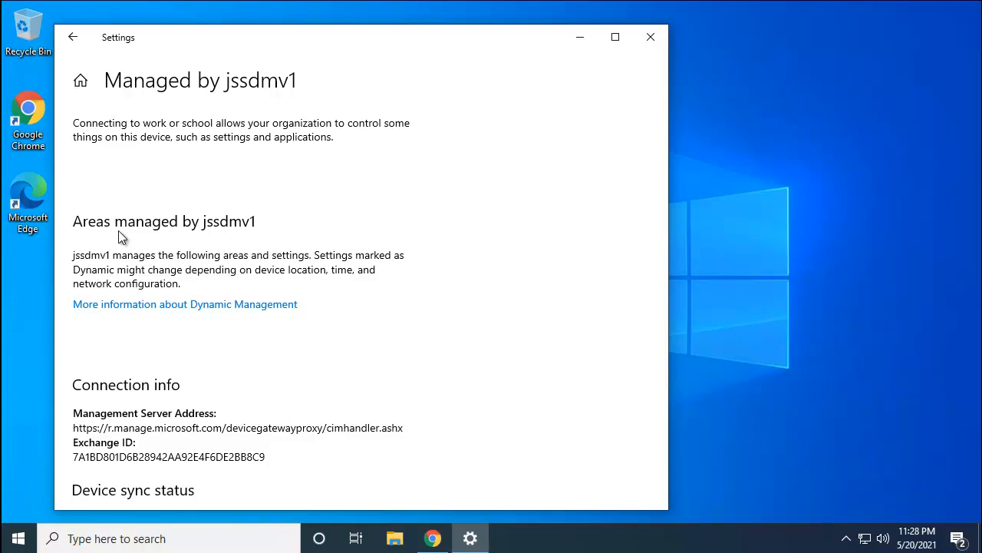
pyautogui.moveTo(174, 289)
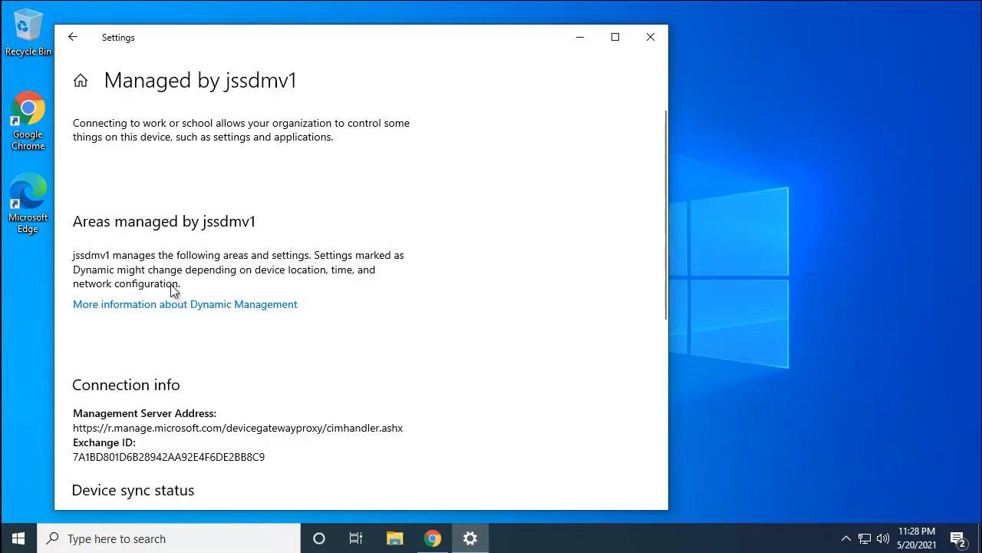
pyautogui.moveTo(192, 339)
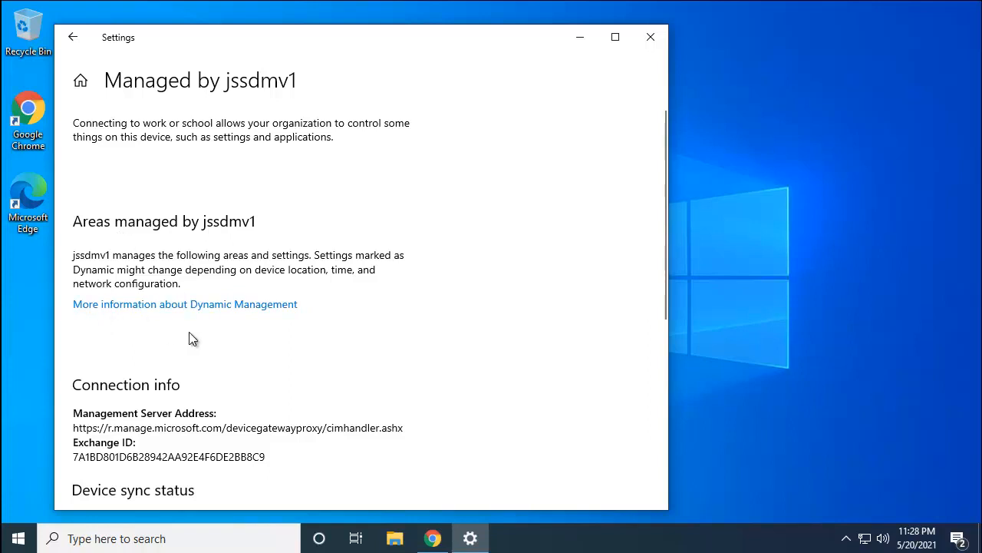
# - Run a device sync from Device sync status until it reports success
pyautogui.scroll(-3)
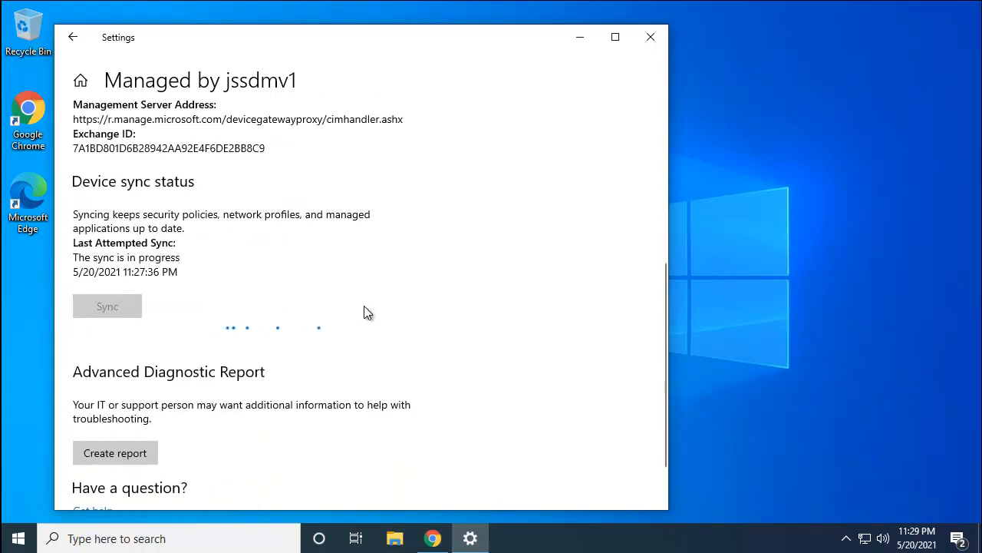
pyautogui.moveTo(417, 307)
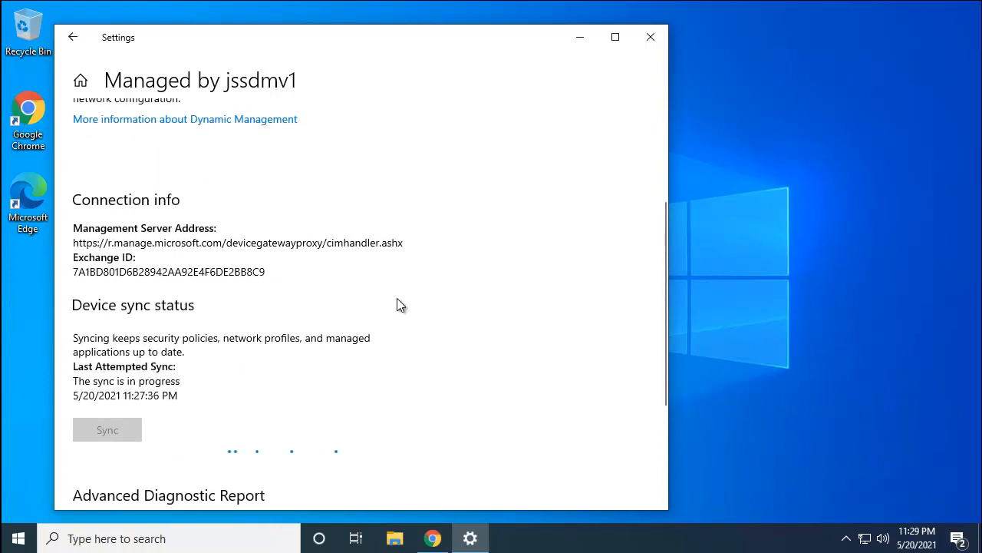
pyautogui.moveTo(715, 426)
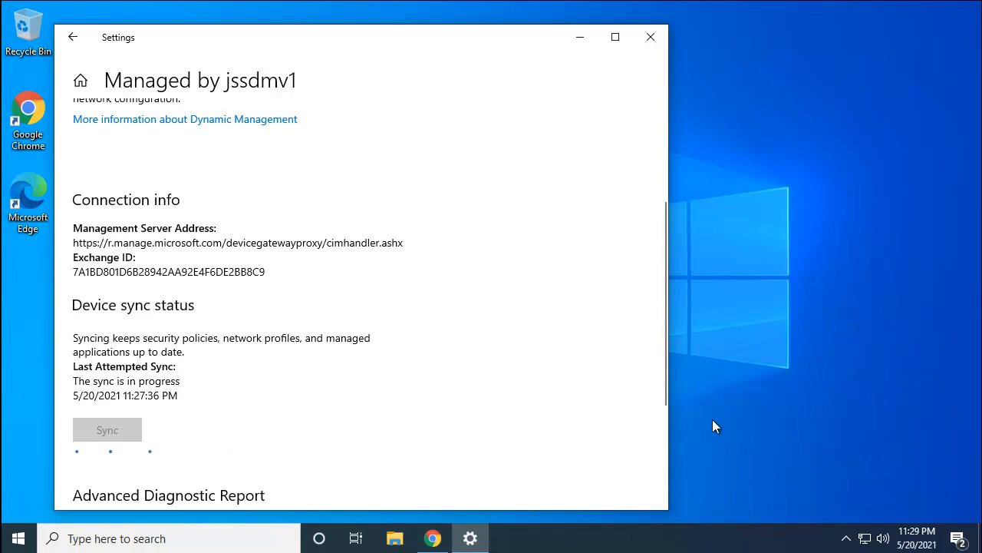
pyautogui.scroll(-3)
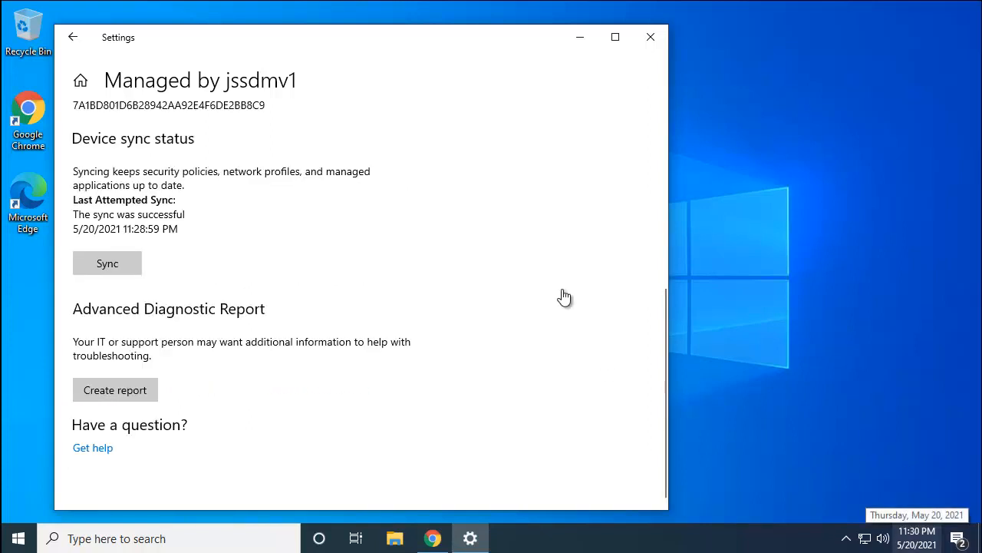
pyautogui.moveTo(661, 67)
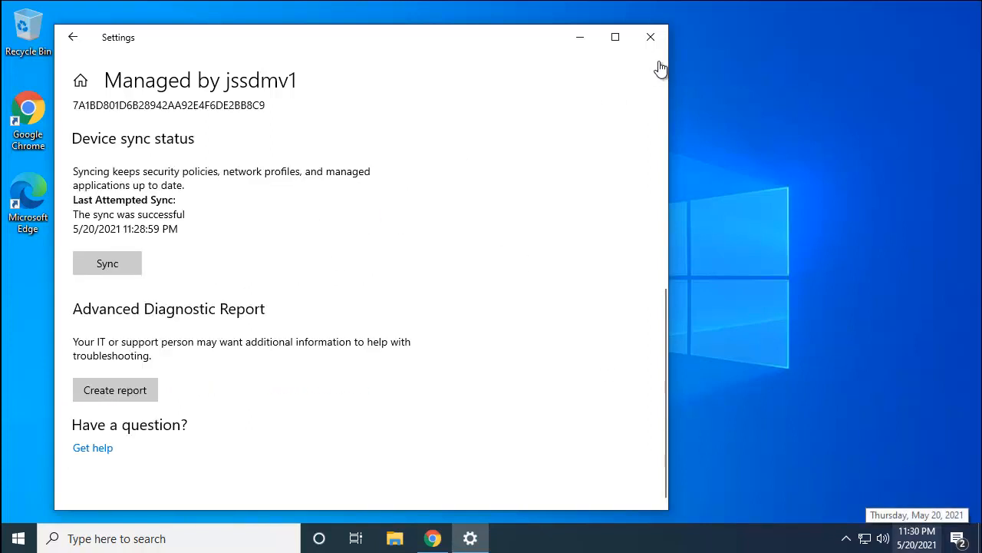
pyautogui.moveTo(654, 40)
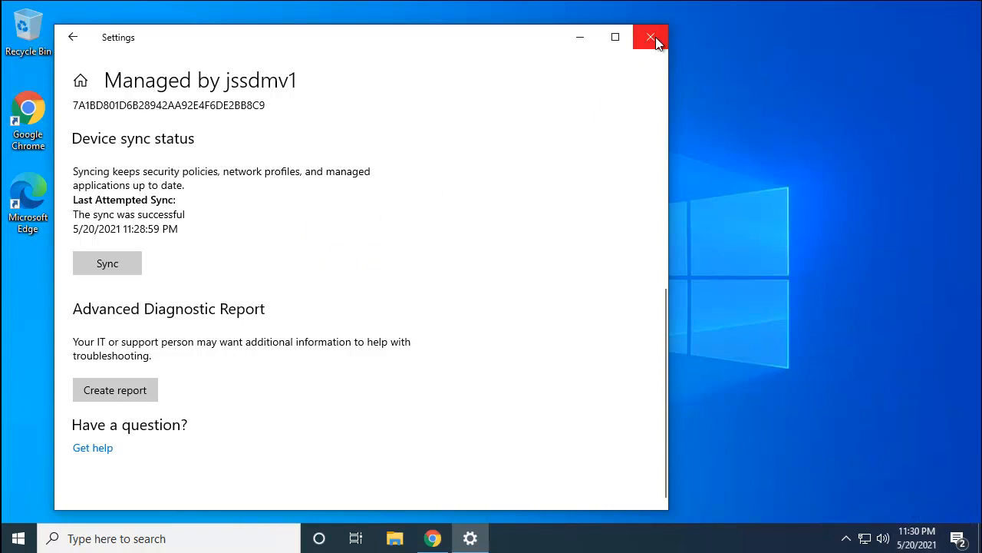
# - Close Settings and open certlm.msc to view the Intune MDM Device CA certificate
pyautogui.click(649, 37)
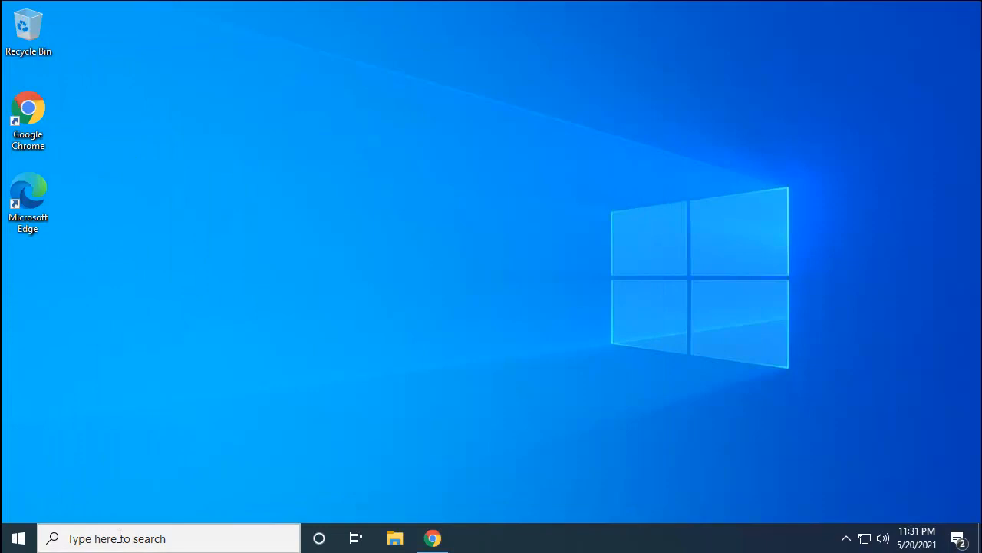
pyautogui.write('certlm.msc')
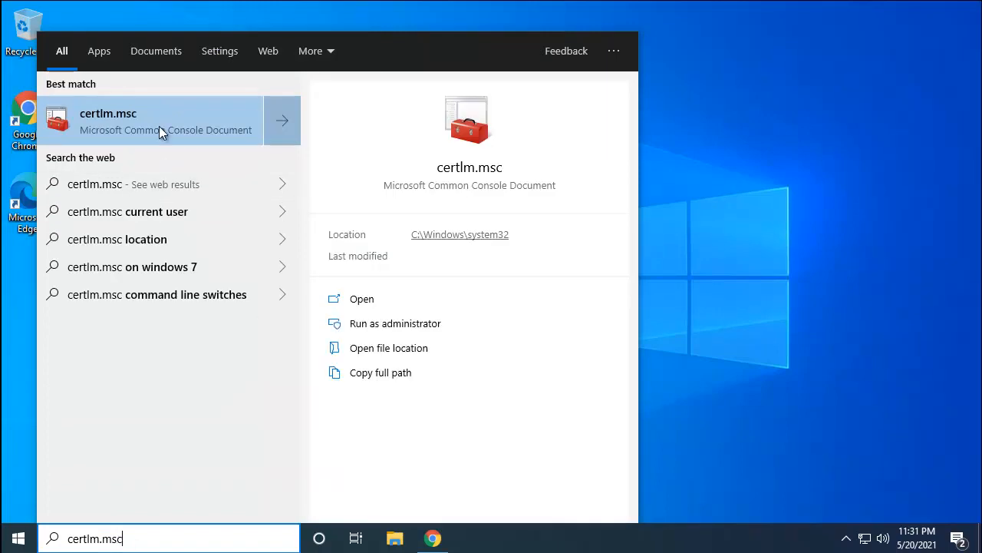
pyautogui.click(395, 323)
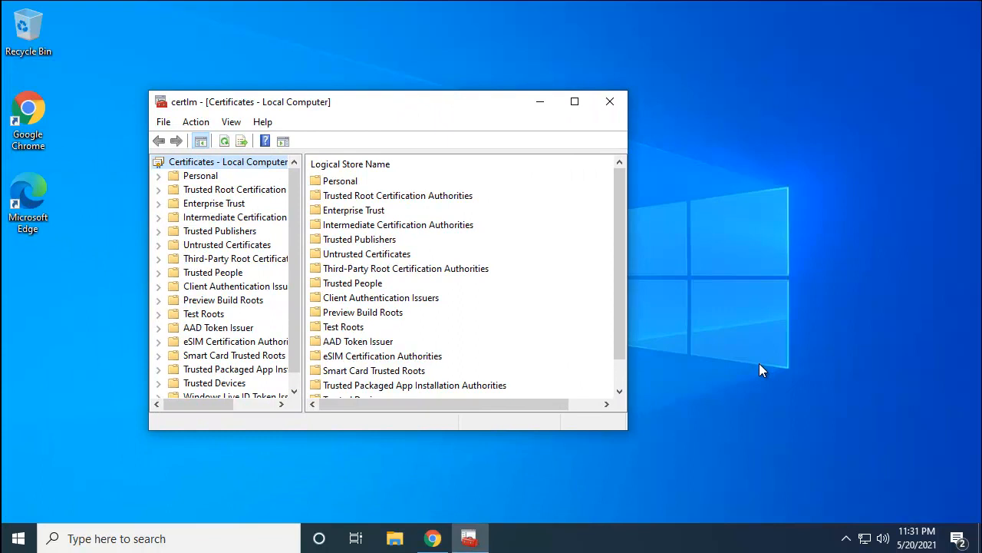
pyautogui.moveTo(888, 502)
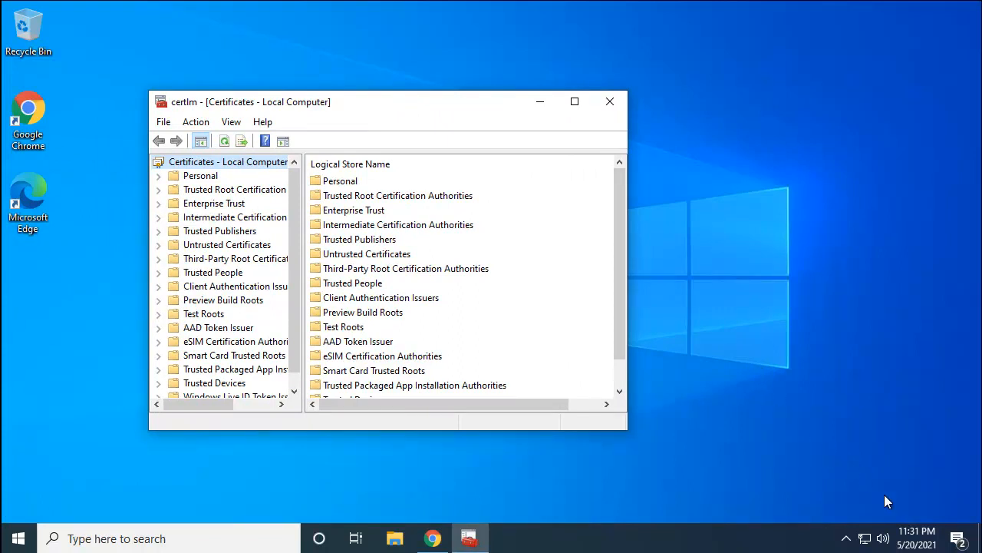
pyautogui.moveTo(920, 541)
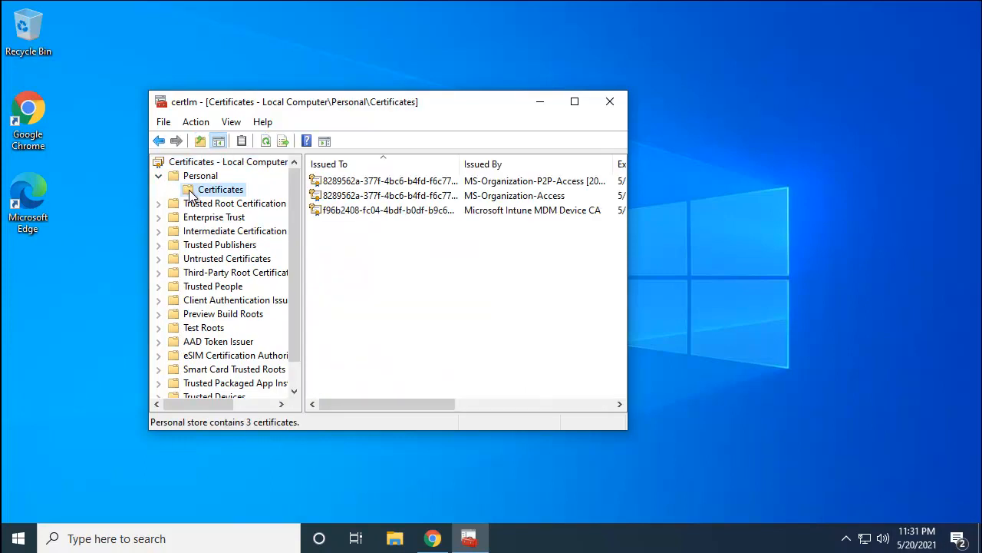
pyautogui.moveTo(570, 246)
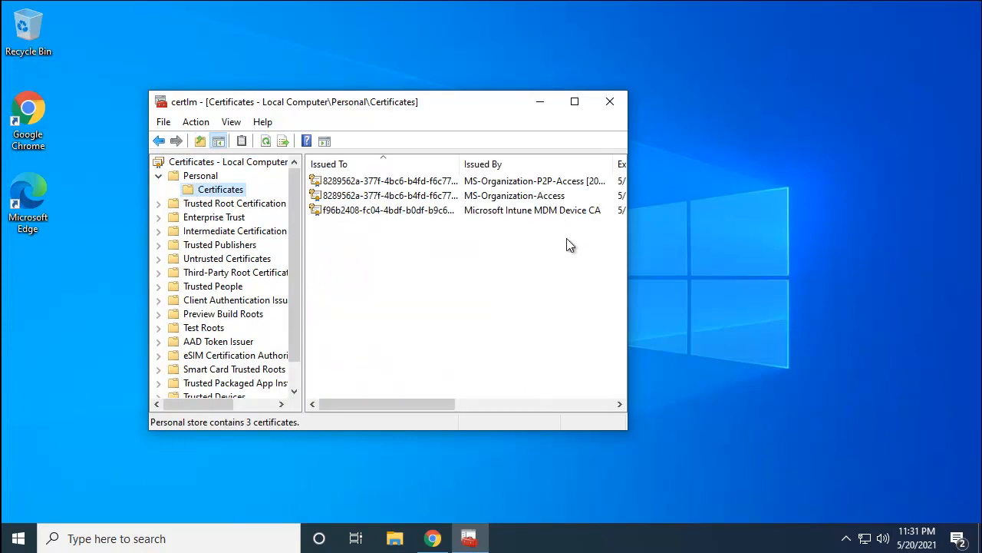
pyautogui.moveTo(499, 209)
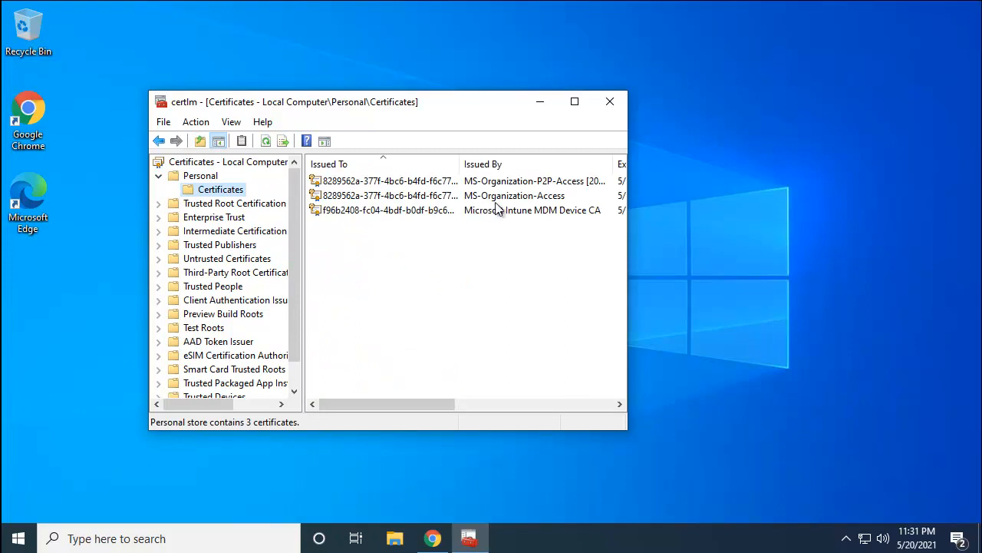
pyautogui.moveTo(564, 225)
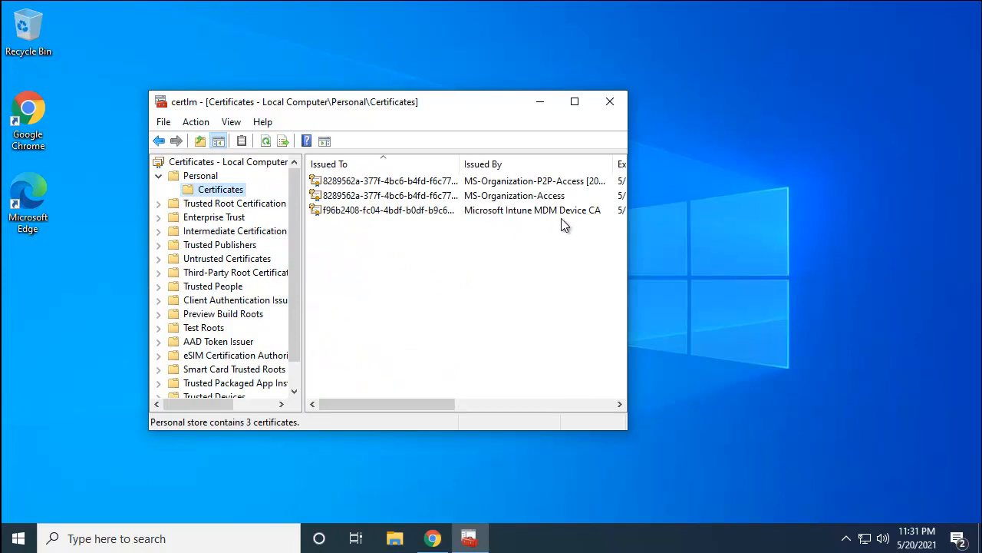
pyautogui.moveTo(544, 216)
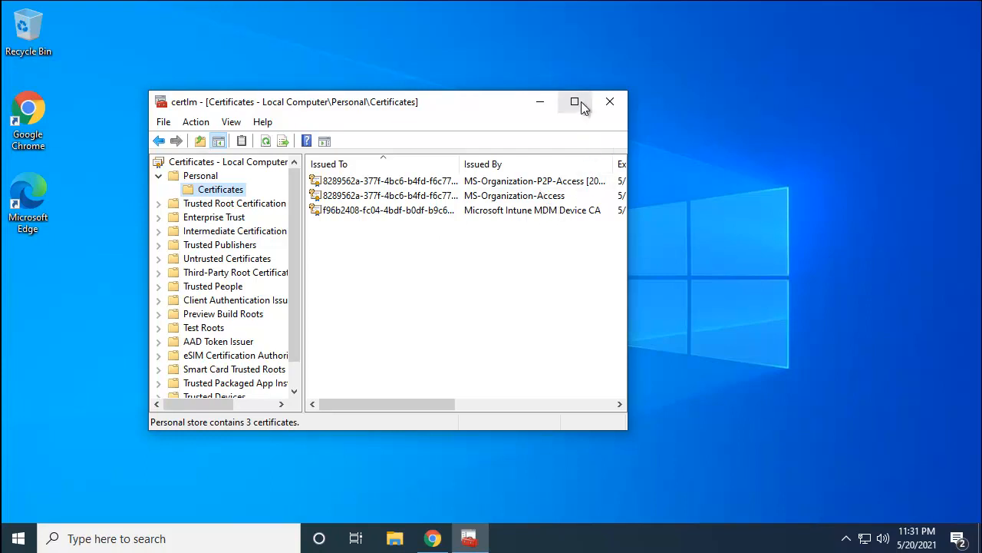
pyautogui.click(575, 101)
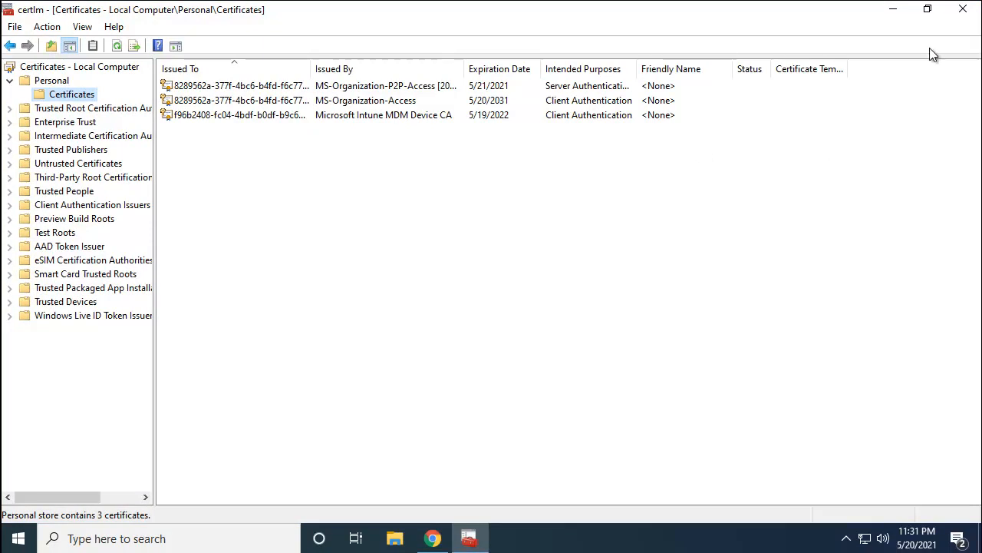
pyautogui.click(928, 10)
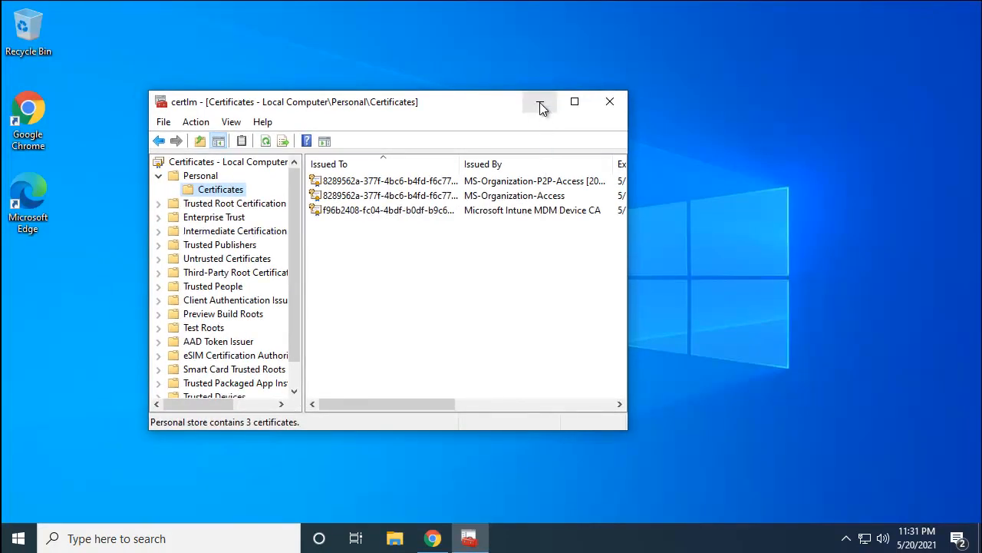
pyautogui.moveTo(540, 106)
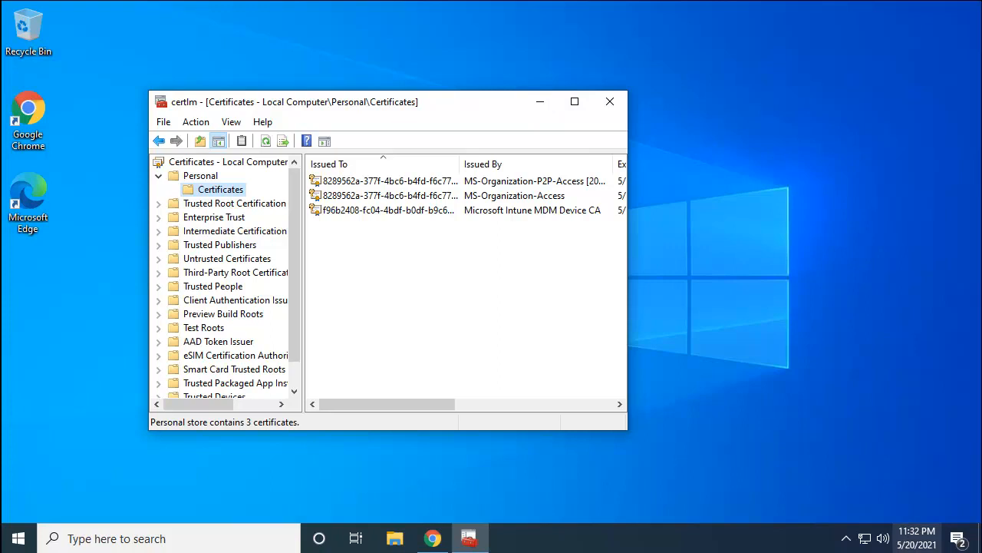
pyautogui.moveTo(540, 107)
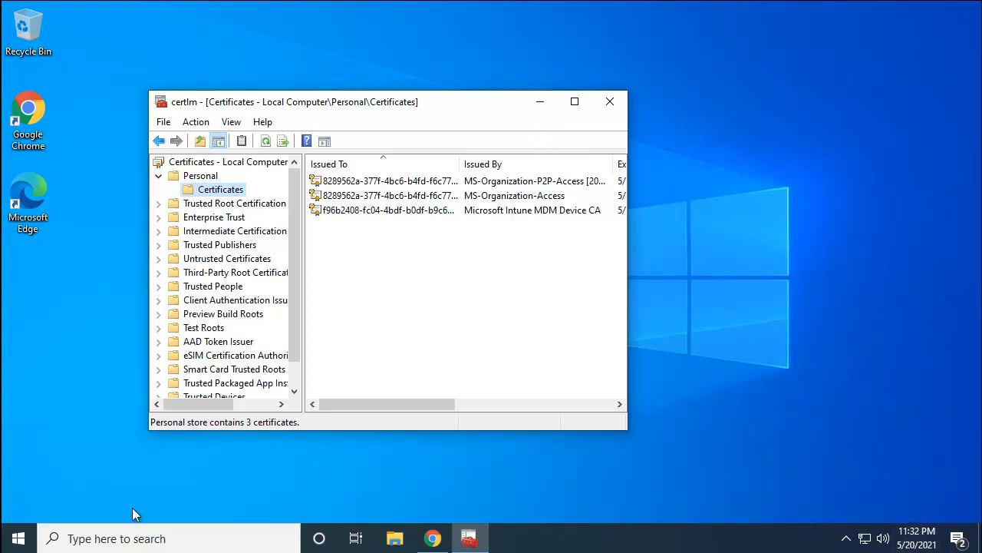
# - Launch Windows PowerShell (Admin) and type dsregcmd at the prompt
pyautogui.click(115, 538)
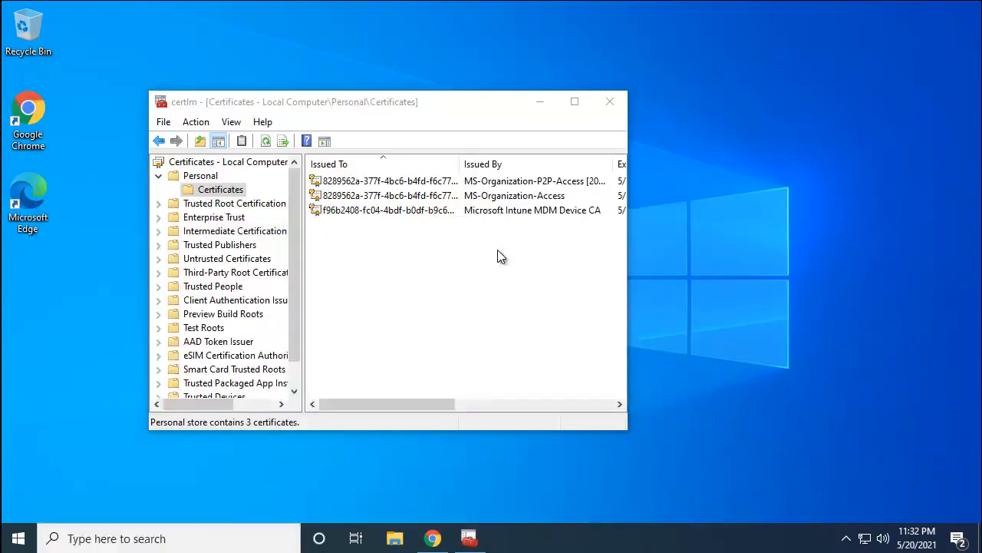
pyautogui.moveTo(469, 366)
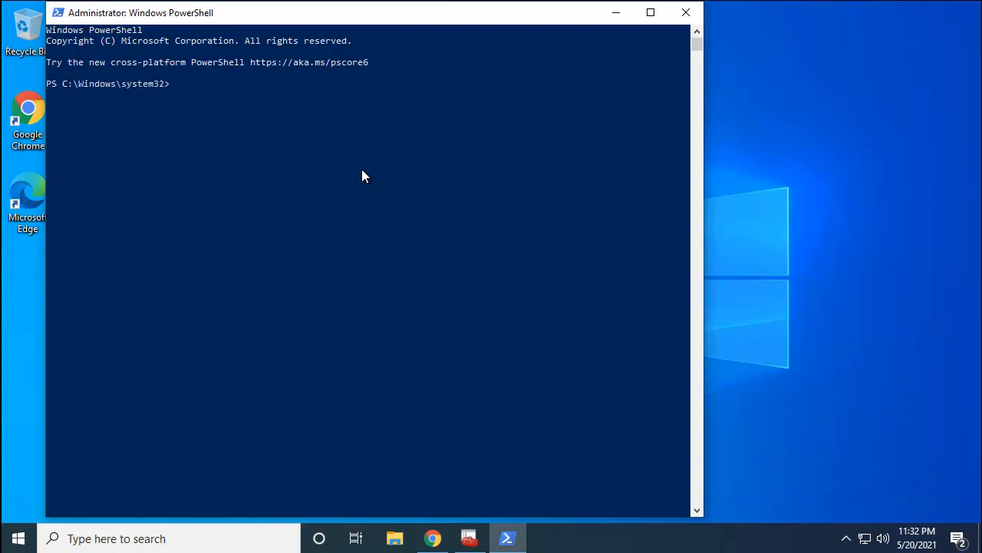
pyautogui.write('dscm')
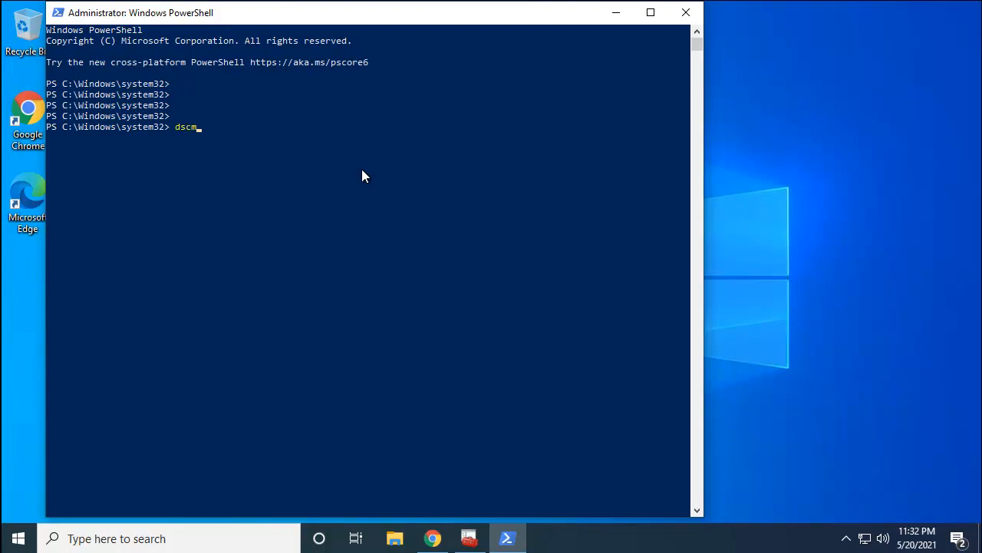
pyautogui.press('Backspace')
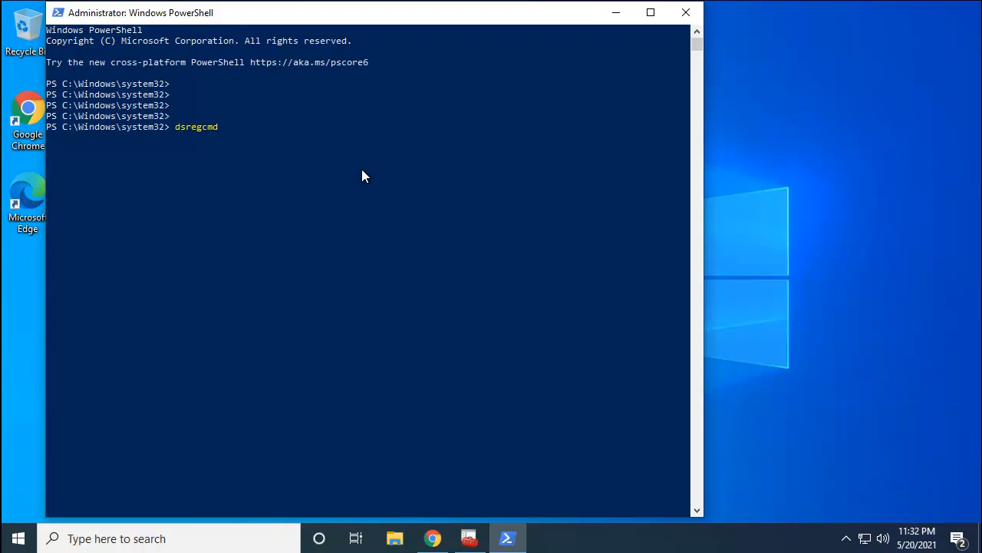
# - Run dsregcmd /status and scroll to the Ngc Prerequisite Check section
pyautogui.write('/stat')
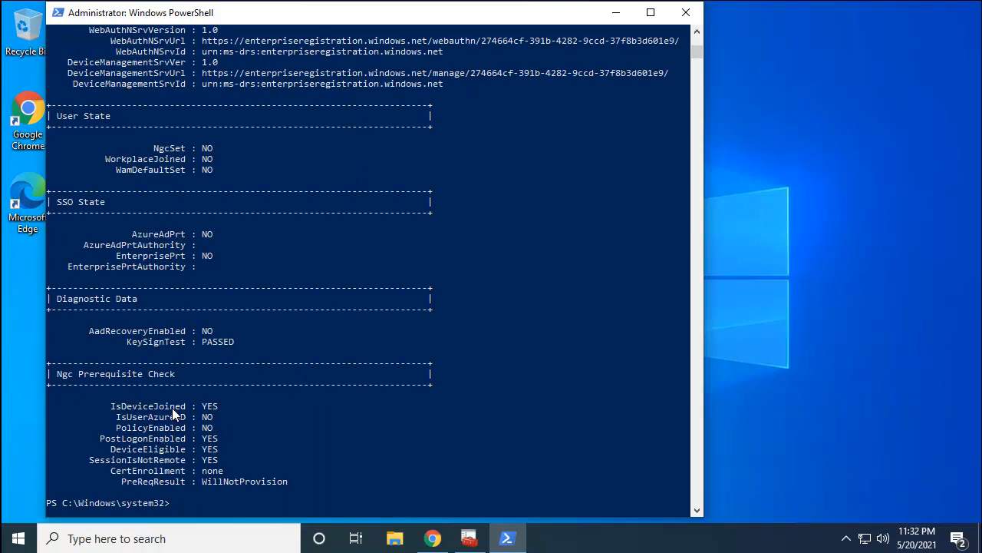
pyautogui.moveTo(192, 348)
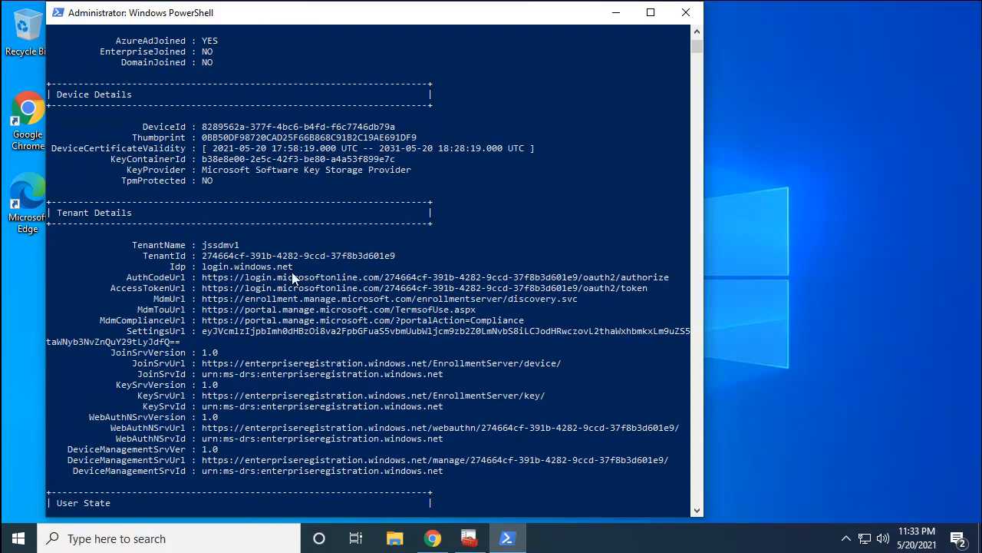
pyautogui.moveTo(453, 291)
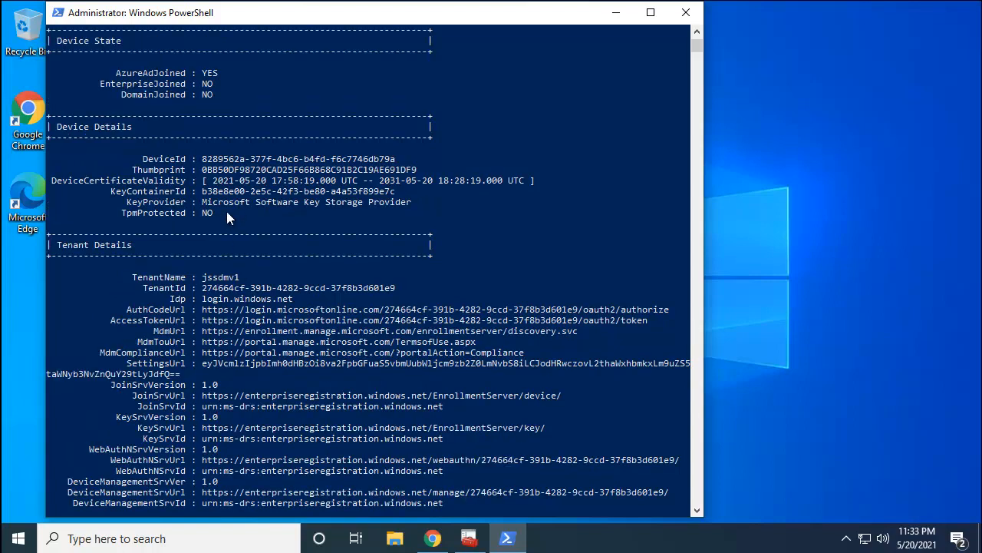
pyautogui.moveTo(225, 167)
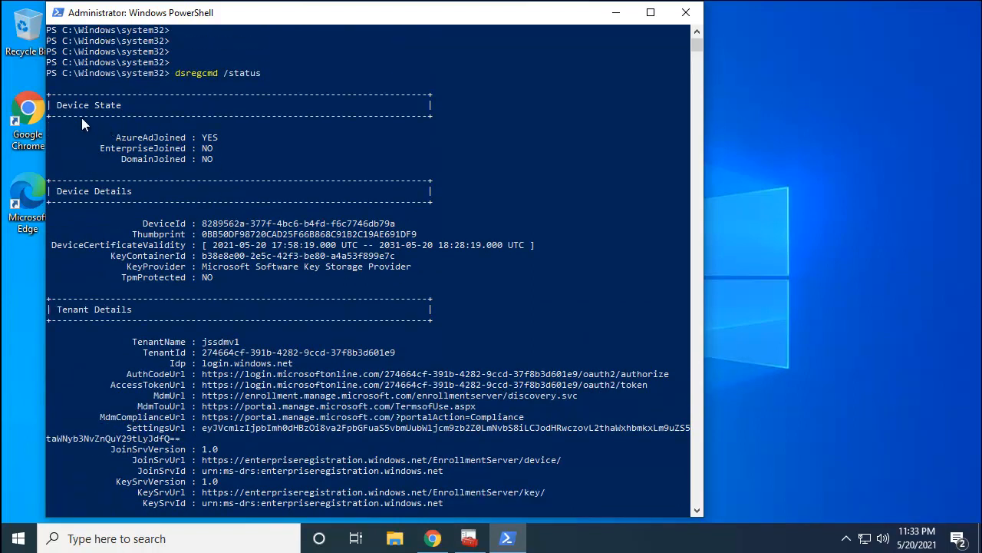
pyautogui.moveTo(161, 134)
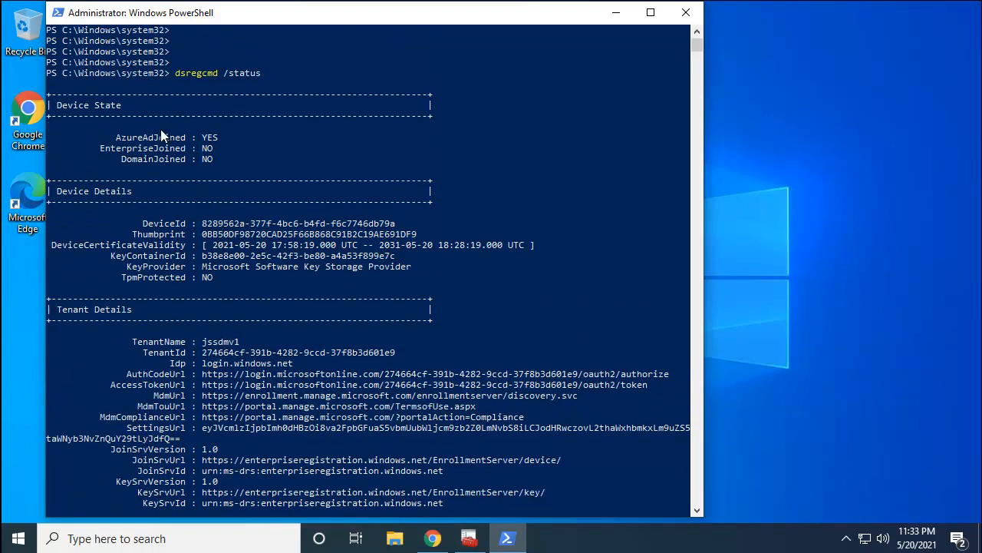
pyautogui.scroll(-3)
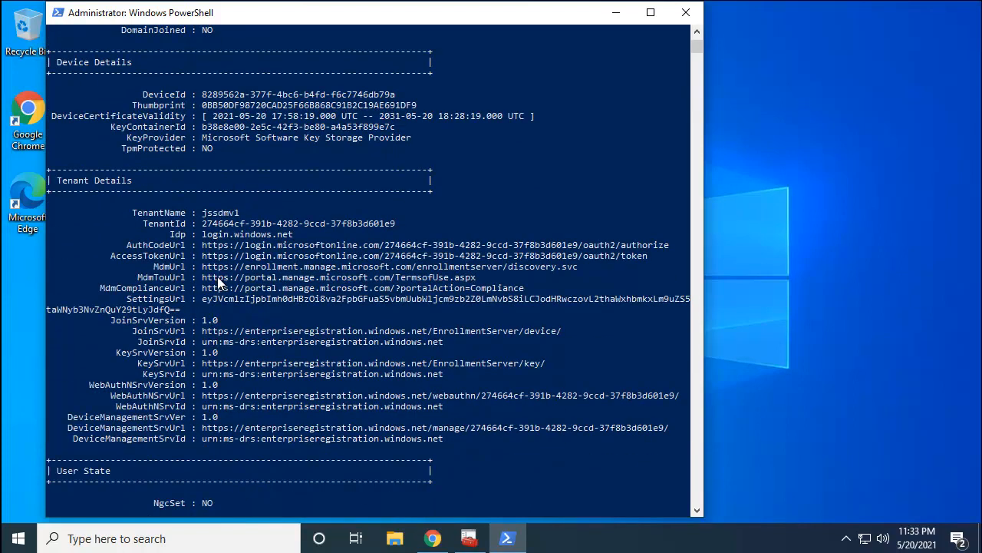
pyautogui.moveTo(196, 281)
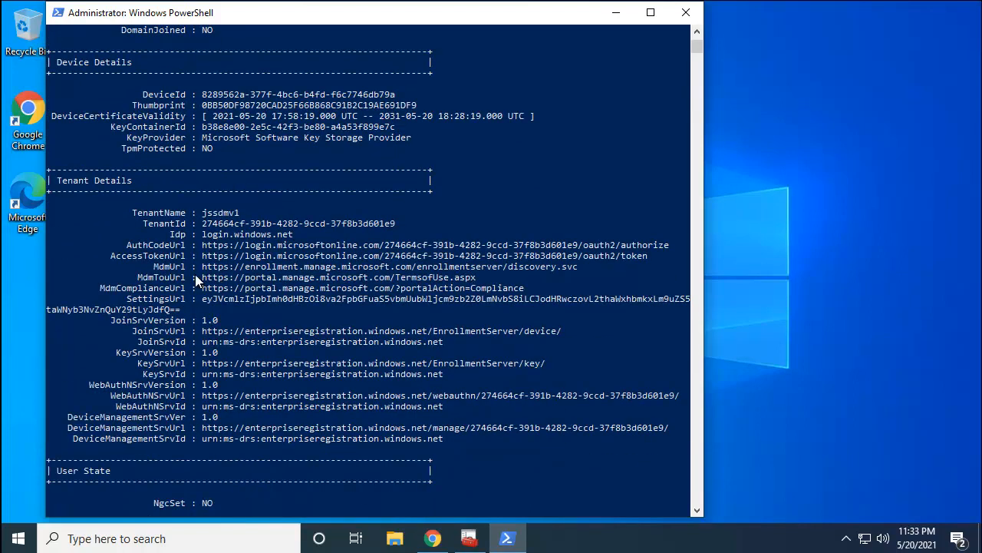
pyautogui.moveTo(202, 277); pyautogui.dragTo(548, 299)
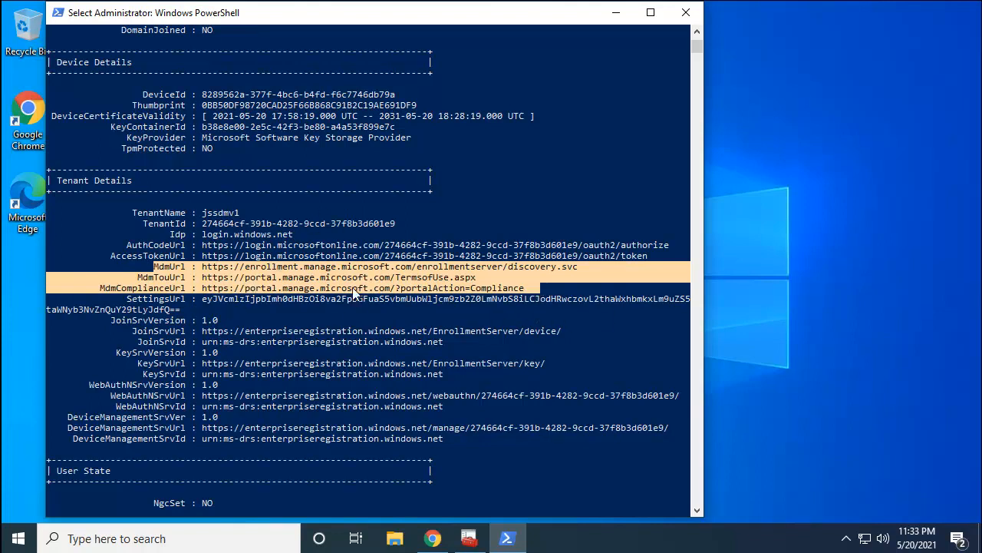
pyautogui.moveTo(359, 303)
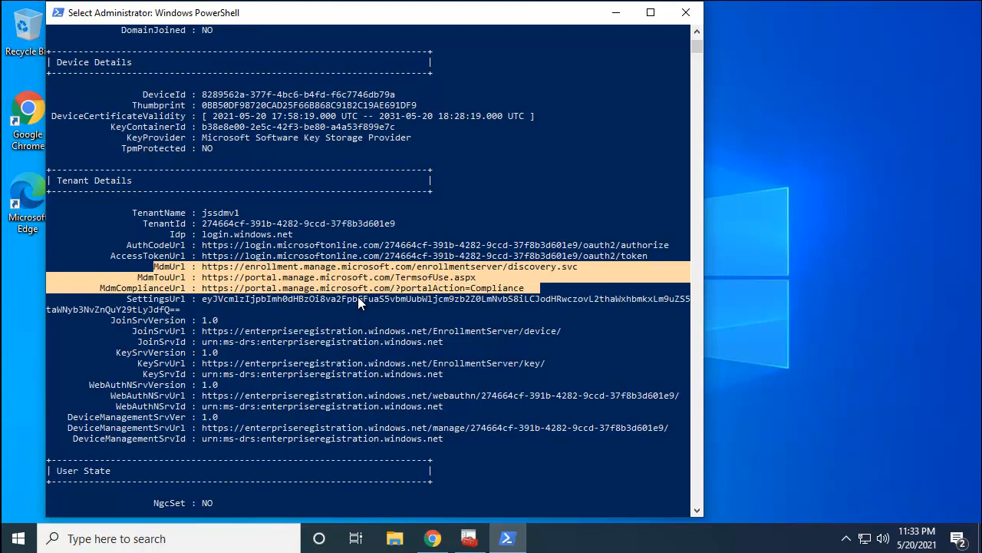
pyautogui.scroll(-3)
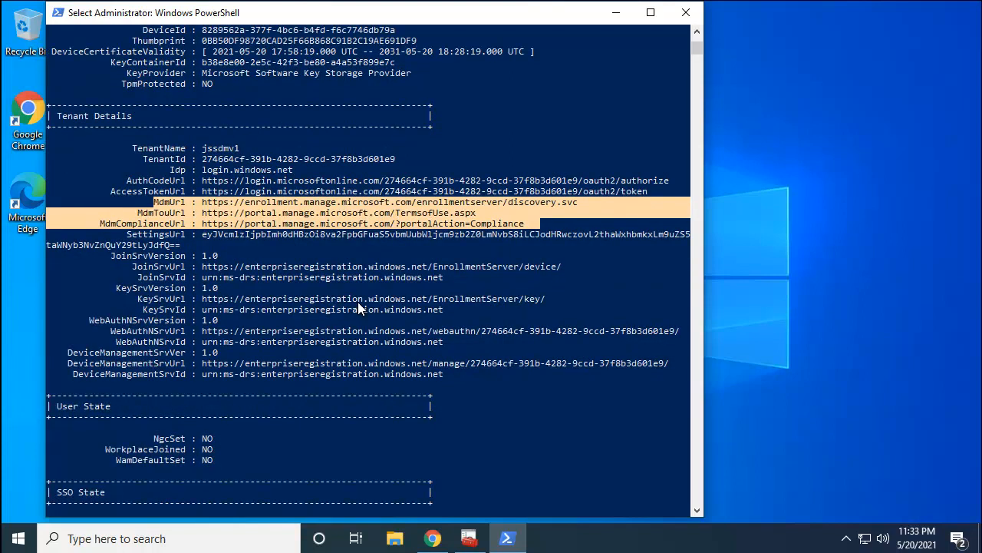
pyautogui.scroll(-3)
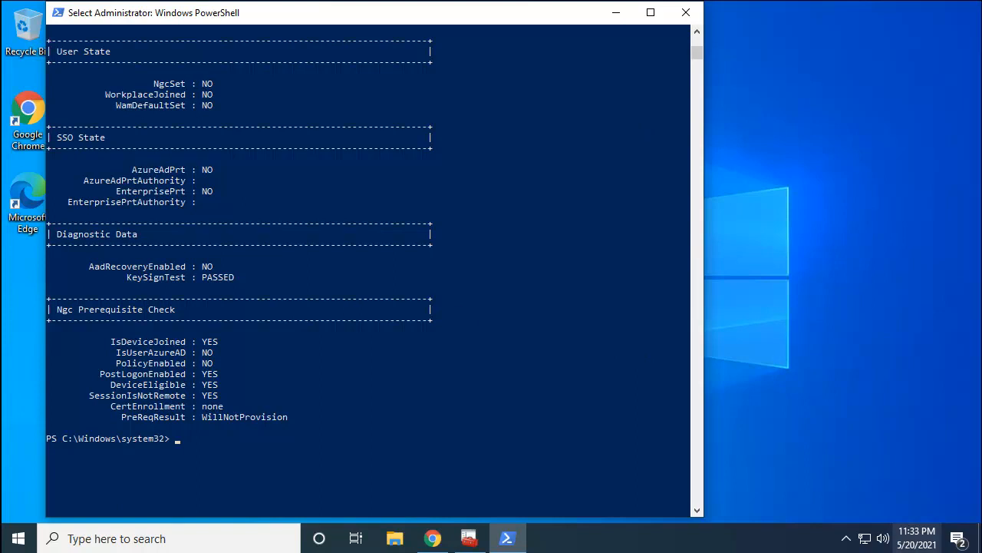
pyautogui.moveTo(874, 489)
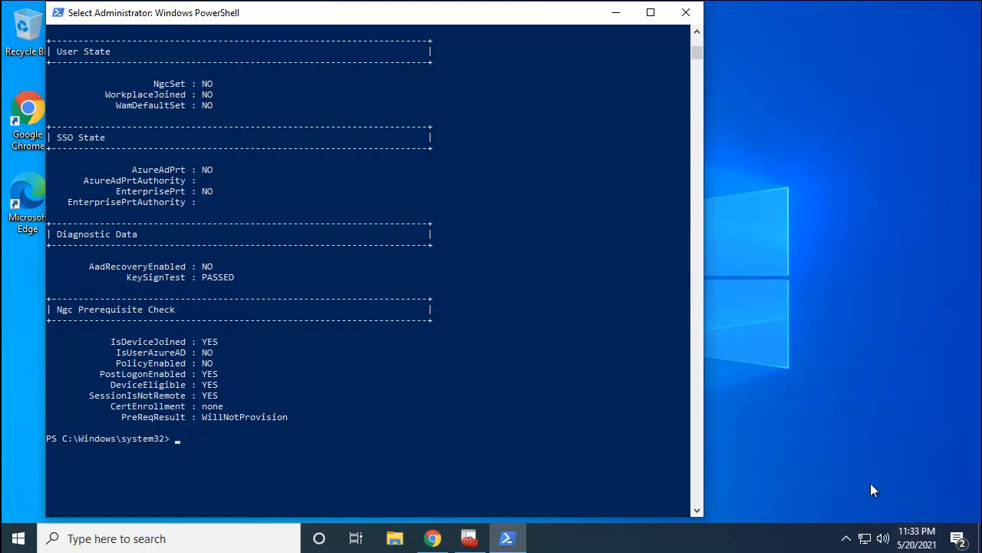
pyautogui.moveTo(768, 268)
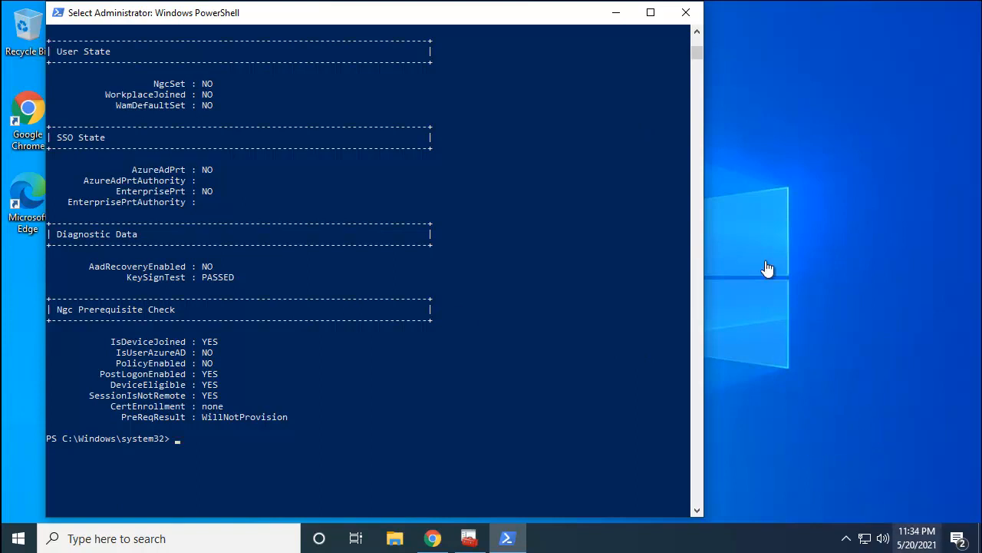
pyautogui.moveTo(132, 503)
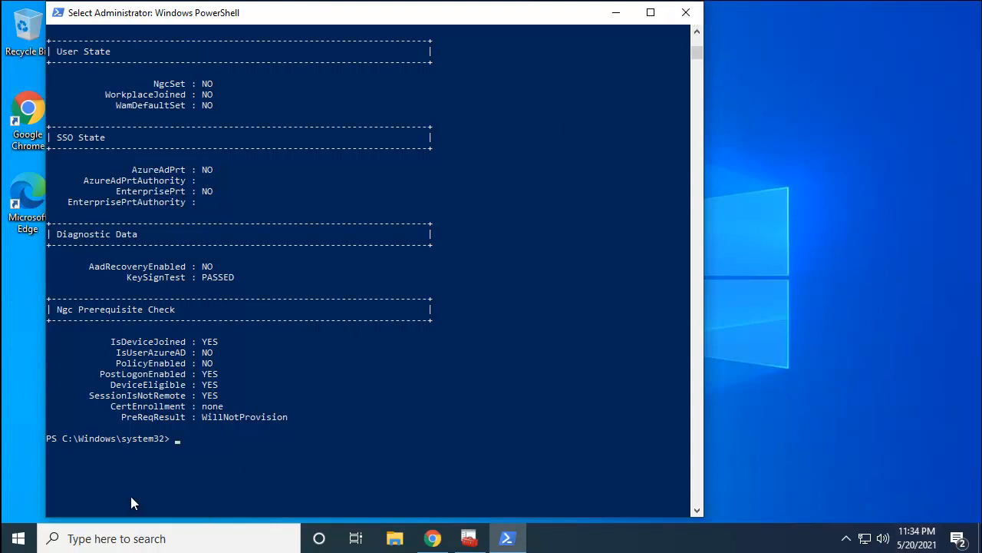
# - Sign out of the Admin session through the Start right-click menu
pyautogui.rightClick(13, 535)
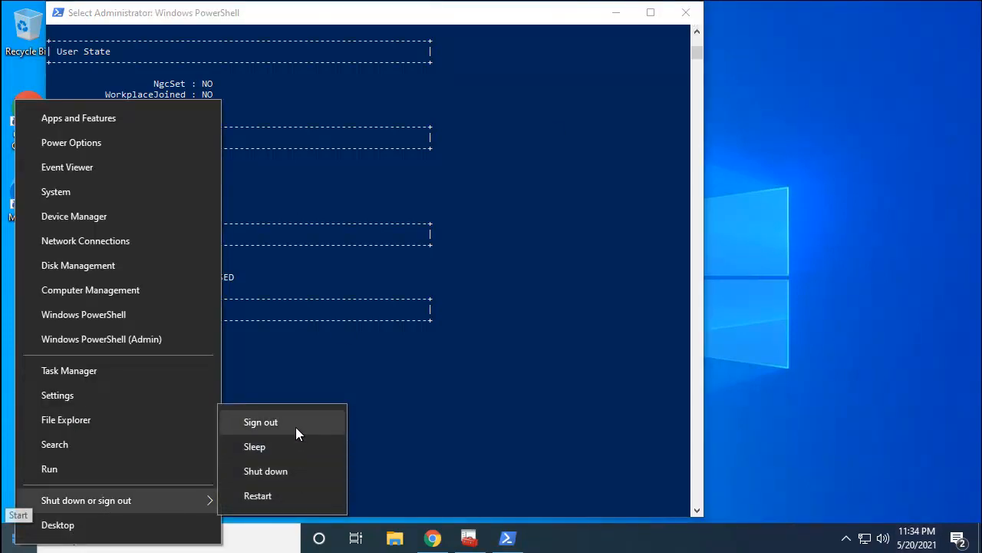
pyautogui.click(260, 421)
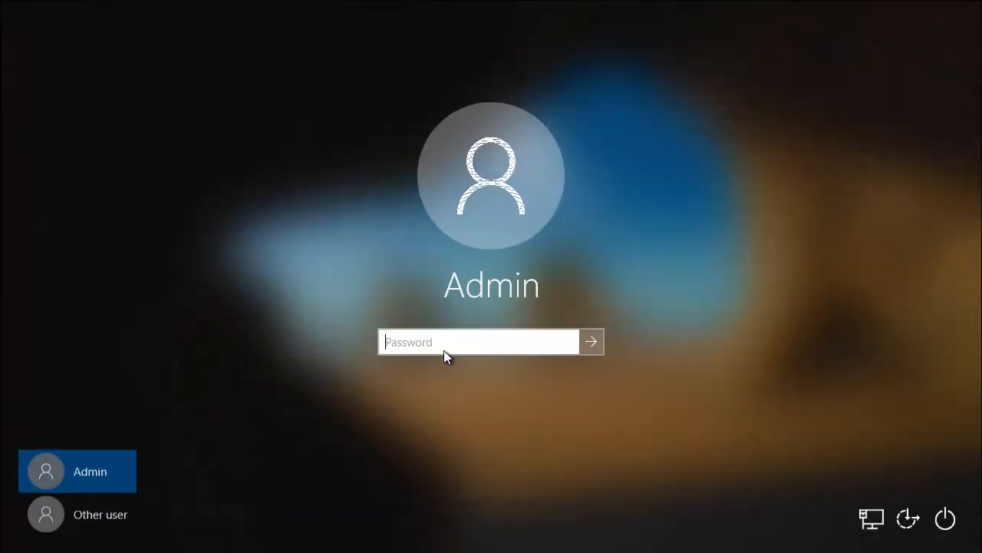
# - Sign in as Other user with the work account email and password
pyautogui.click(99, 514)
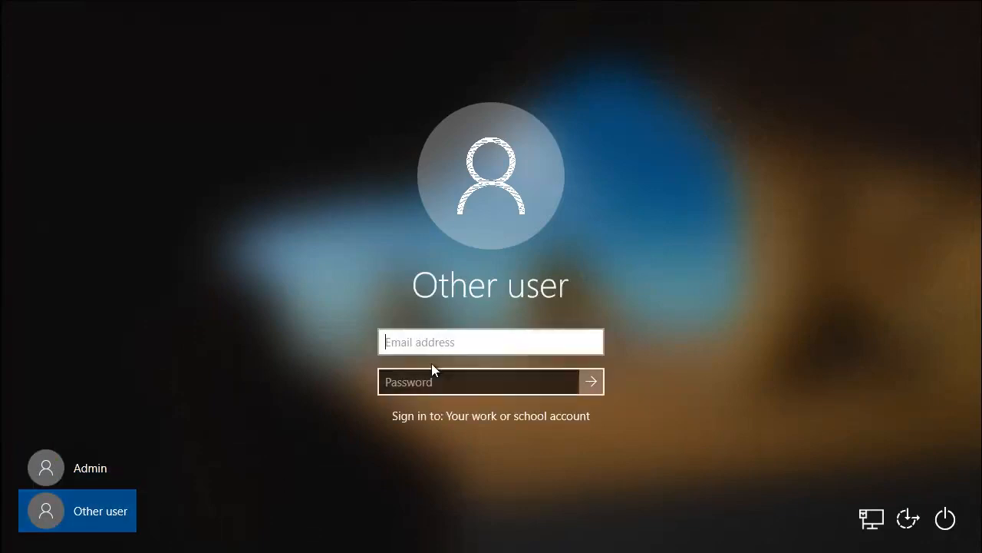
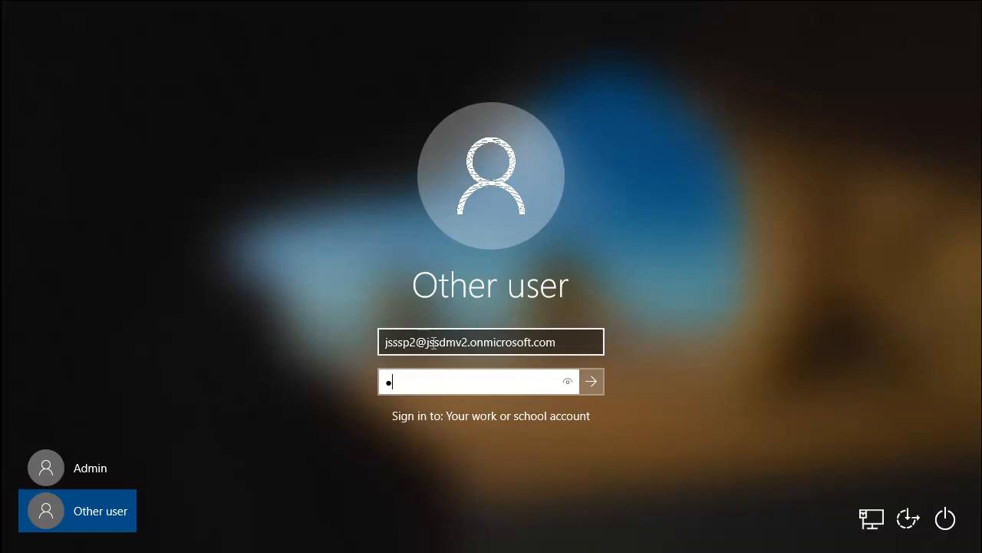
pyautogui.write('assword')
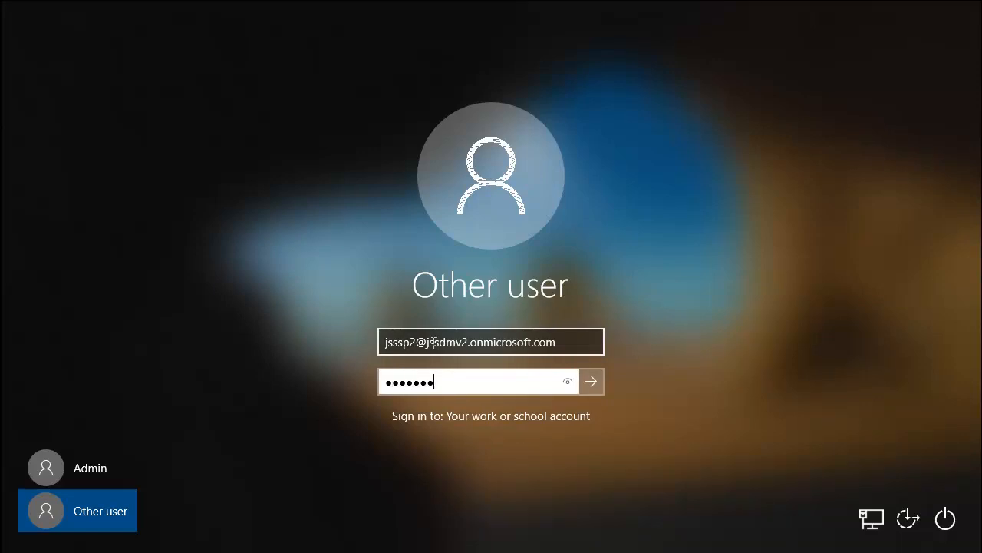
pyautogui.write('••')
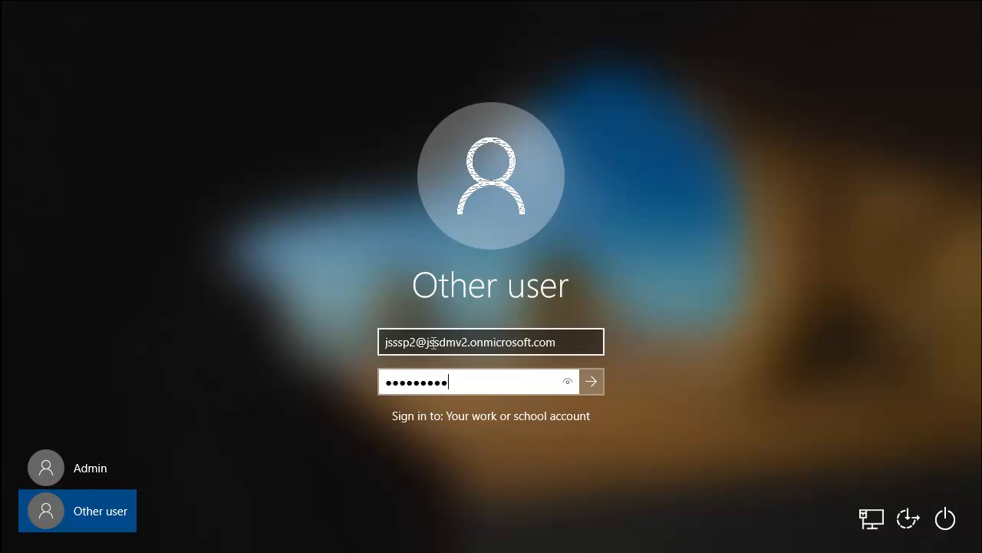
pyautogui.click(591, 380)
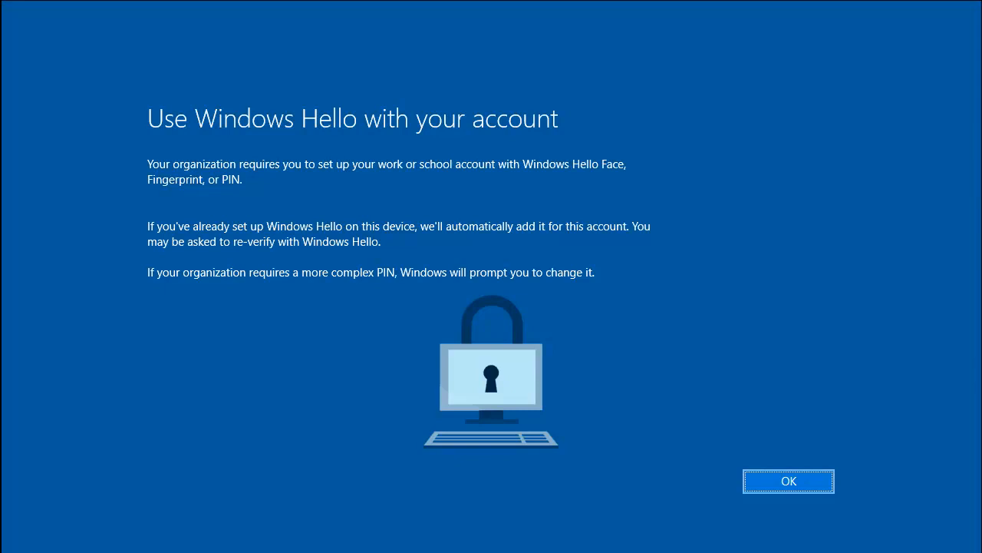
pyautogui.moveTo(773, 481)
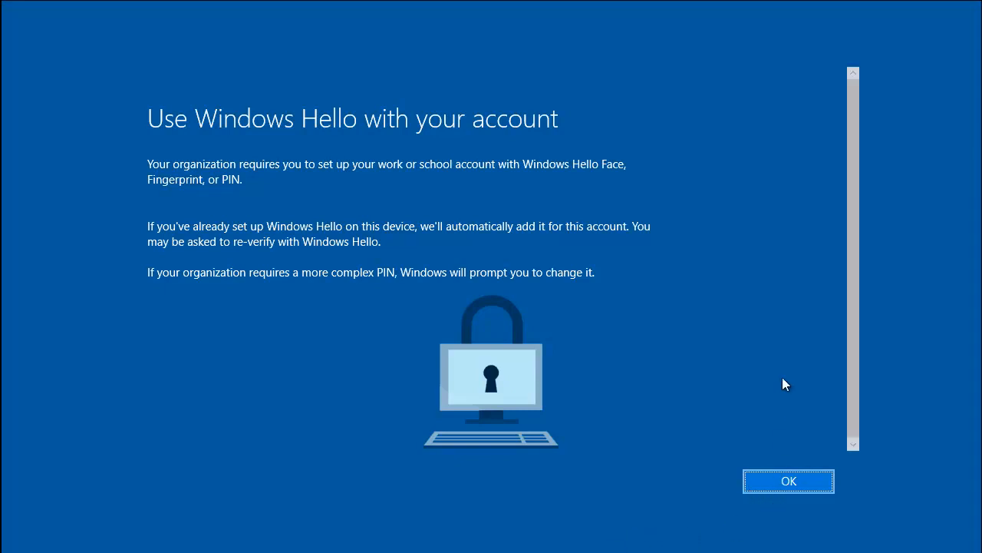
pyautogui.moveTo(781, 313)
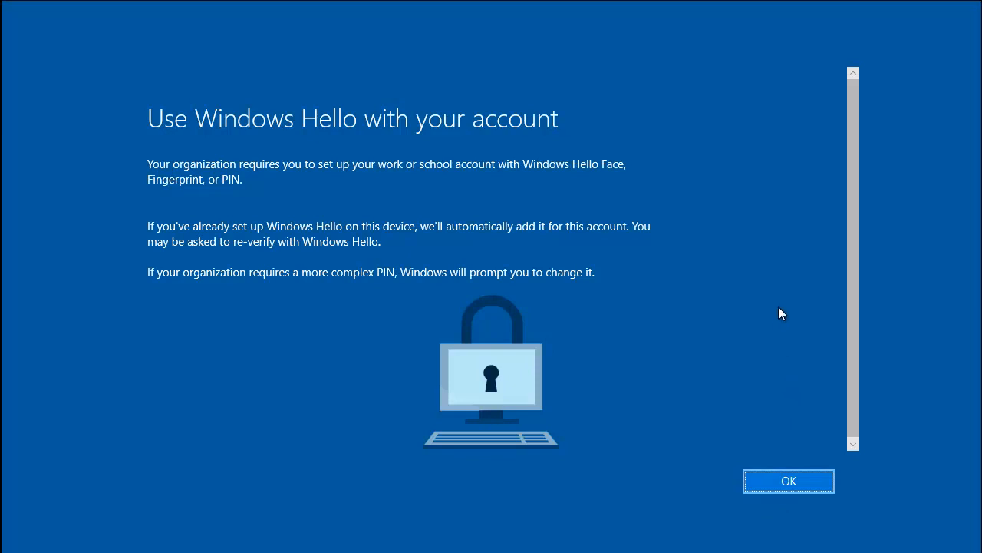
# - Acknowledge the 'Use Windows Hello with your account' notice with OK
pyautogui.click(789, 481)
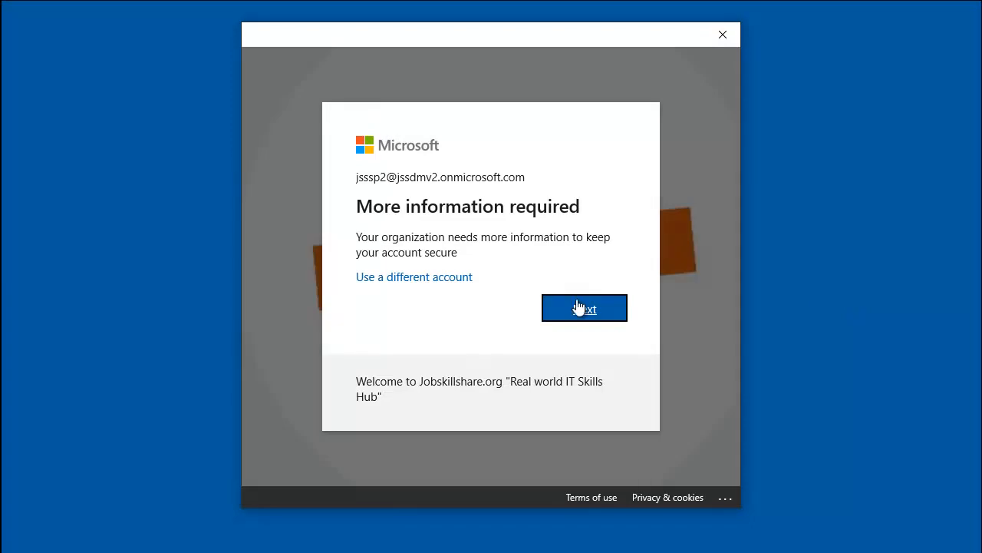
# - Continue past 'More information required' to the 'Keep your account secure' page
pyautogui.click(584, 308)
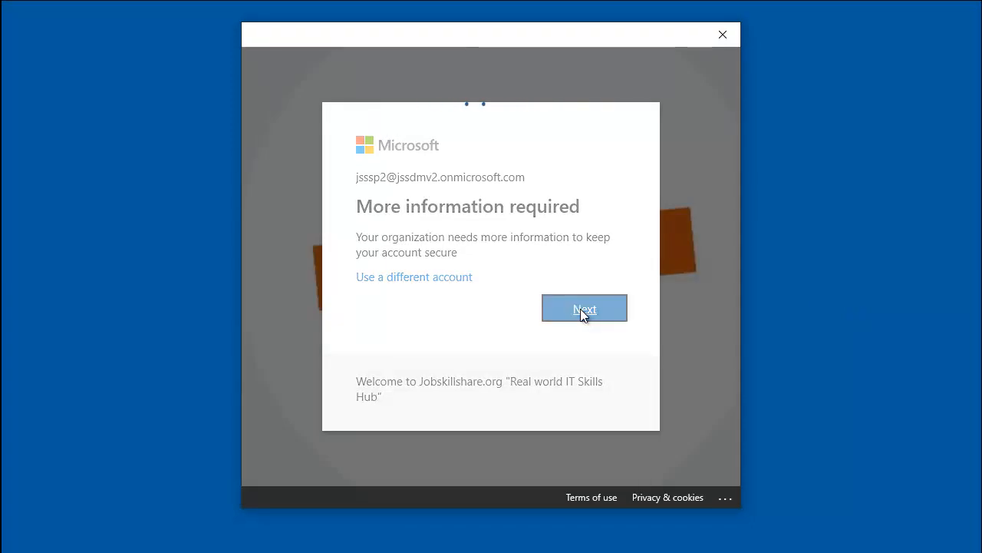
pyautogui.click(585, 309)
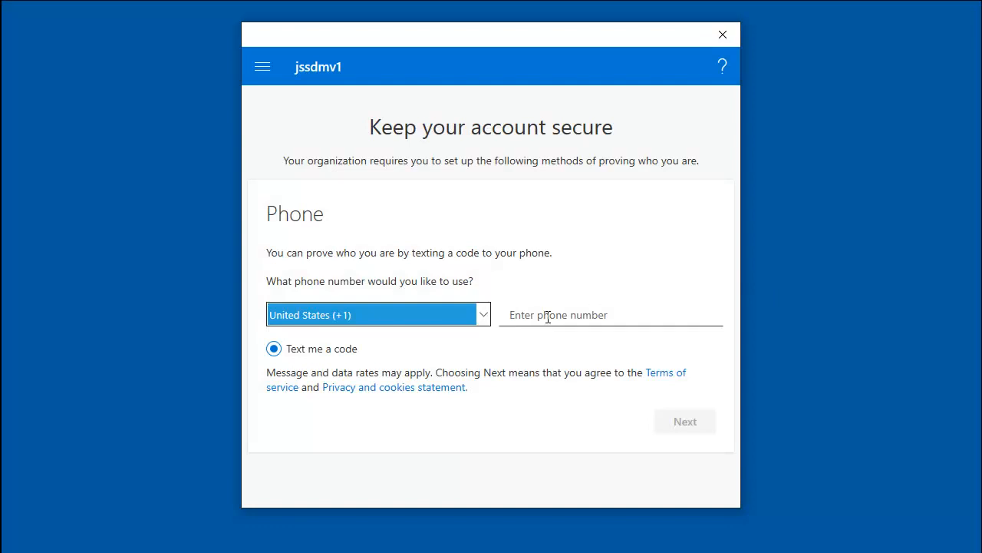
pyautogui.moveTo(500, 300)
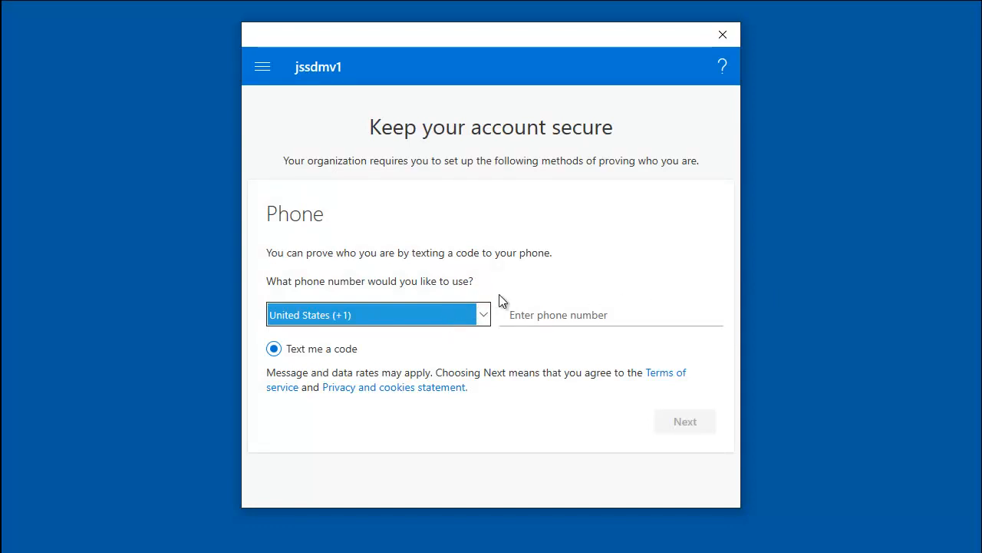
pyautogui.moveTo(520, 226)
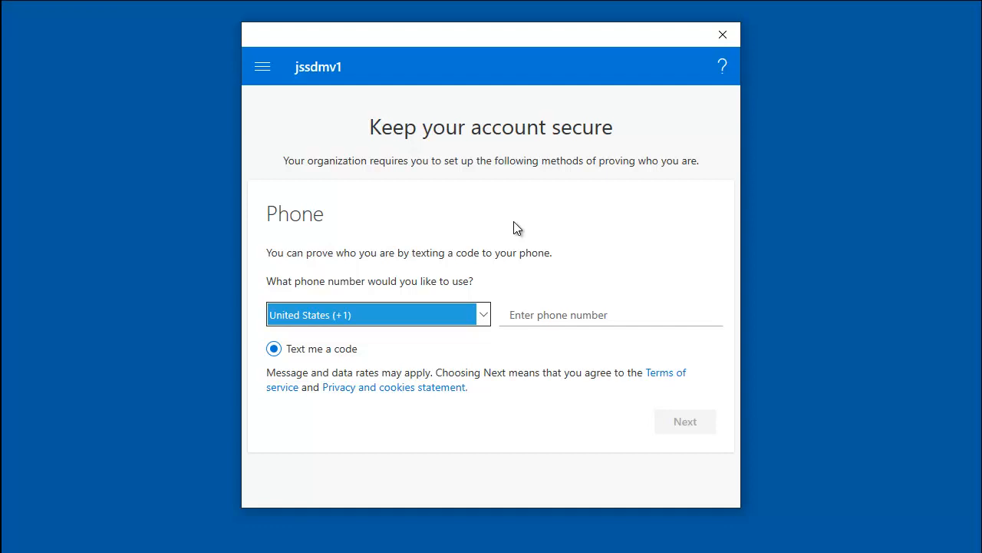
pyautogui.moveTo(524, 234)
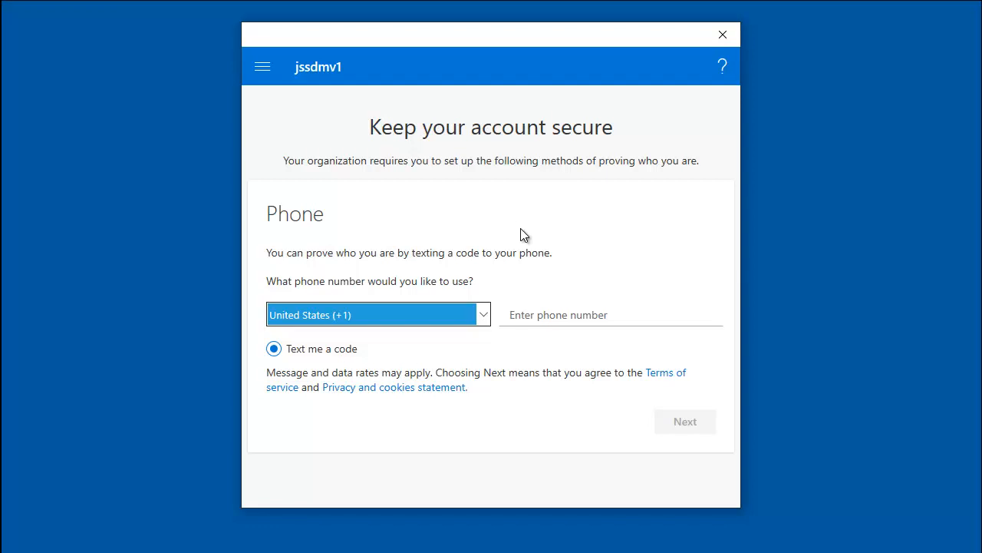
pyautogui.moveTo(560, 238)
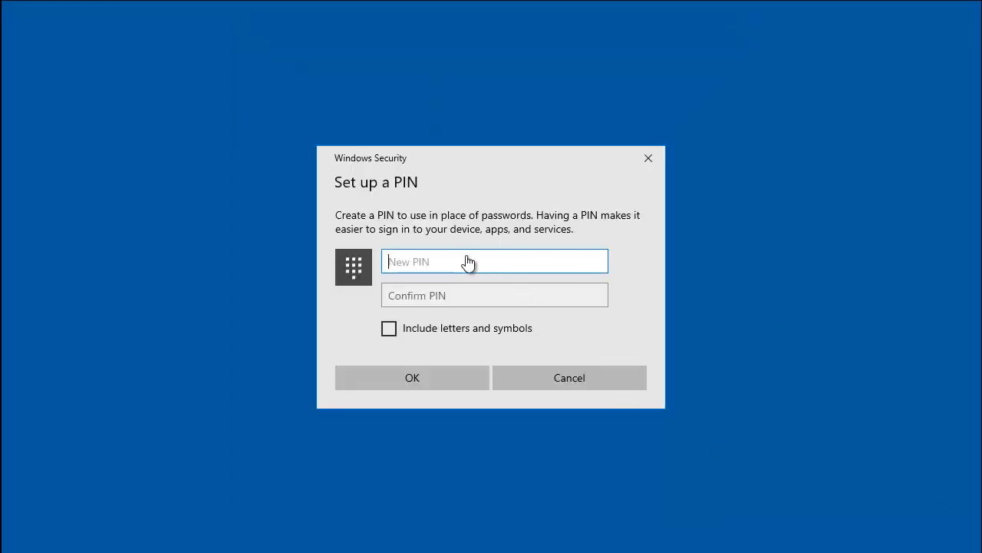
# - Enter and confirm a numeric Windows Hello PIN, then dismiss the 'All set!' notice
pyautogui.write('1')
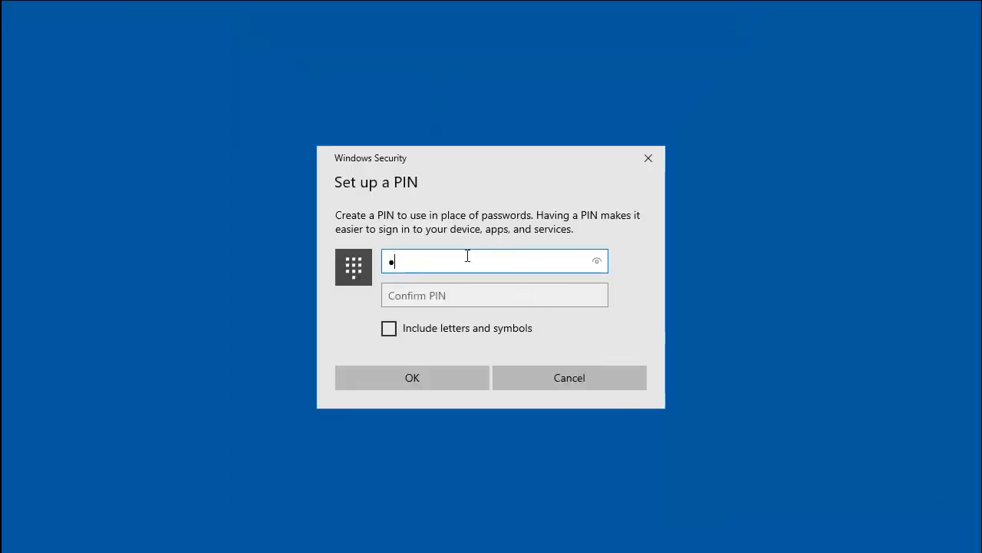
pyautogui.press('Backspace')
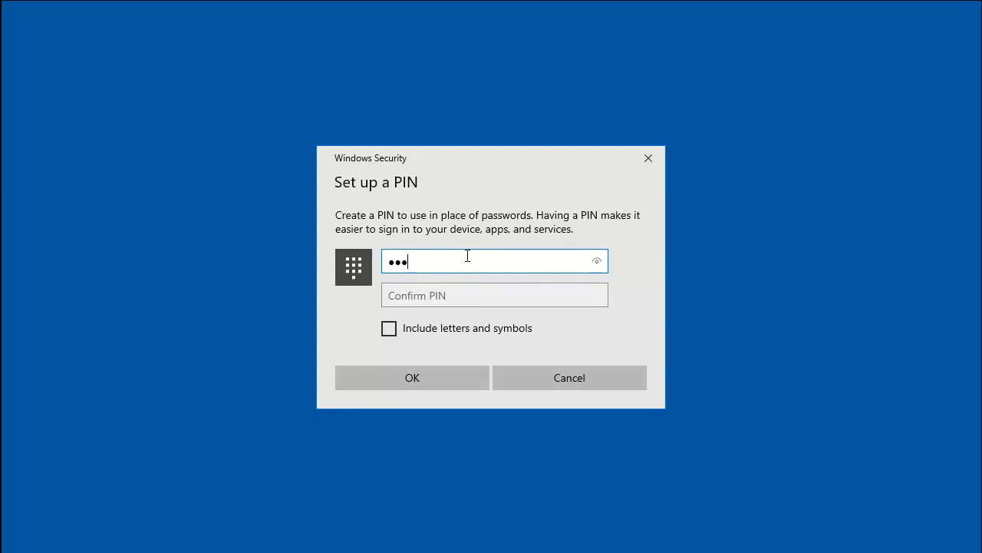
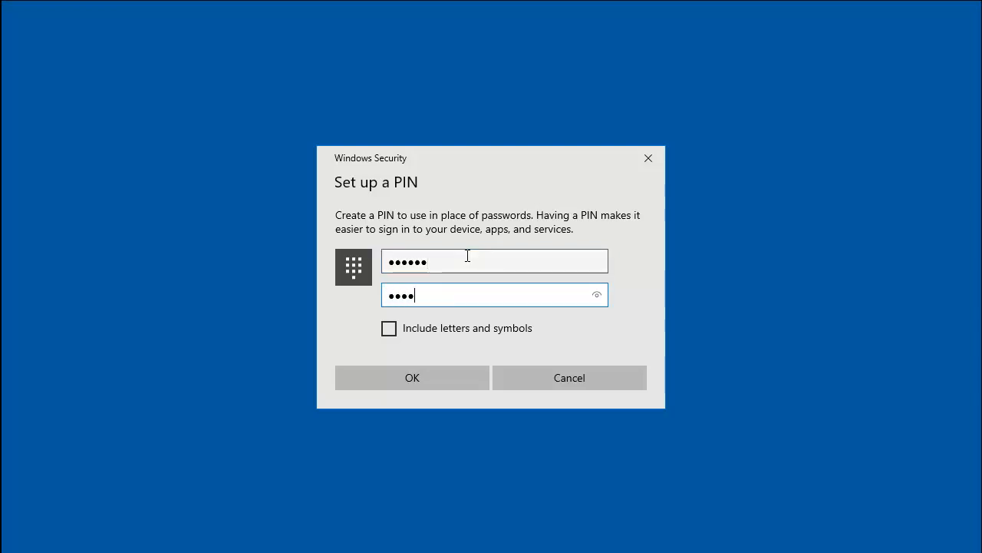
pyautogui.click(412, 377)
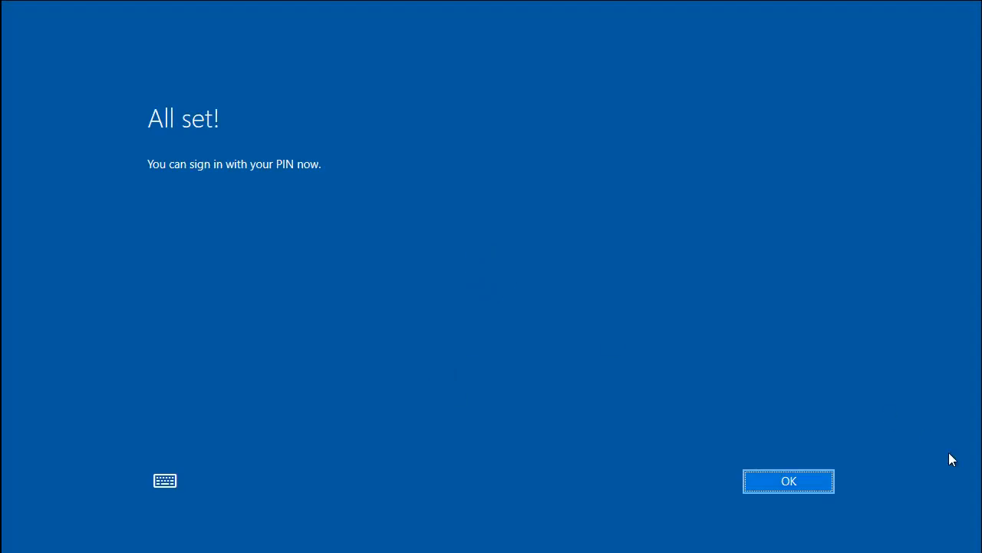
pyautogui.click(789, 481)
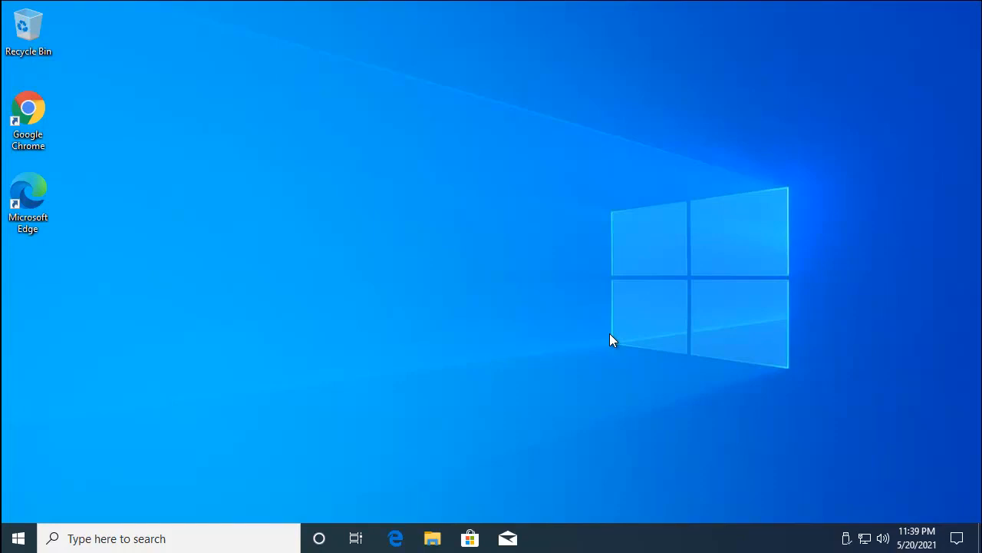
pyautogui.moveTo(890, 549)
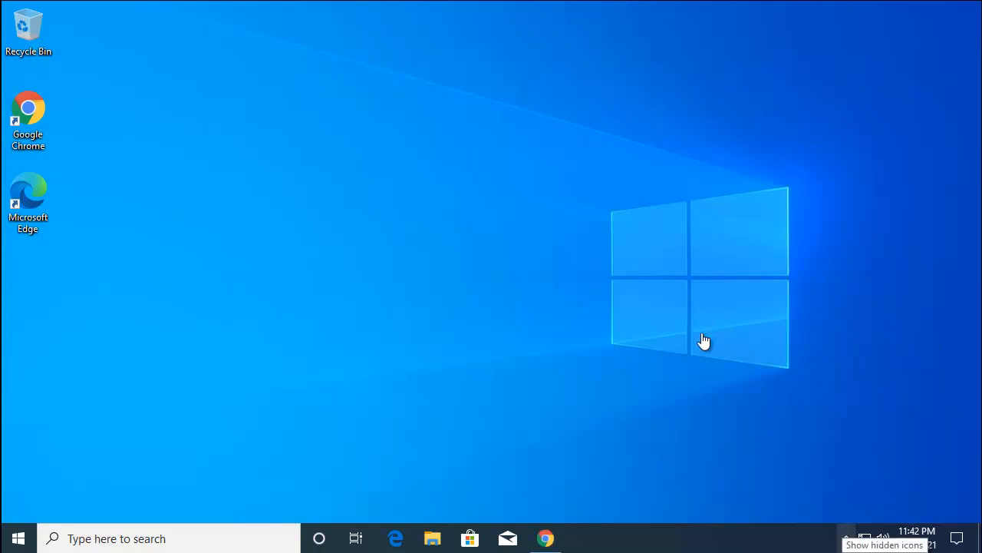
pyautogui.moveTo(592, 459)
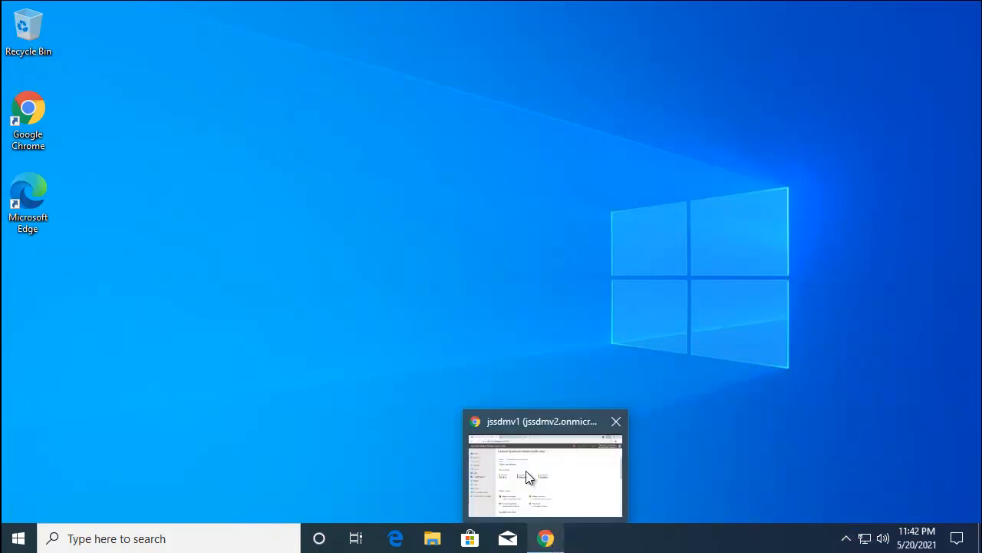
# - Restore the Chrome window showing the jssdmv1 Endpoint Manager home page
pyautogui.click(530, 472)
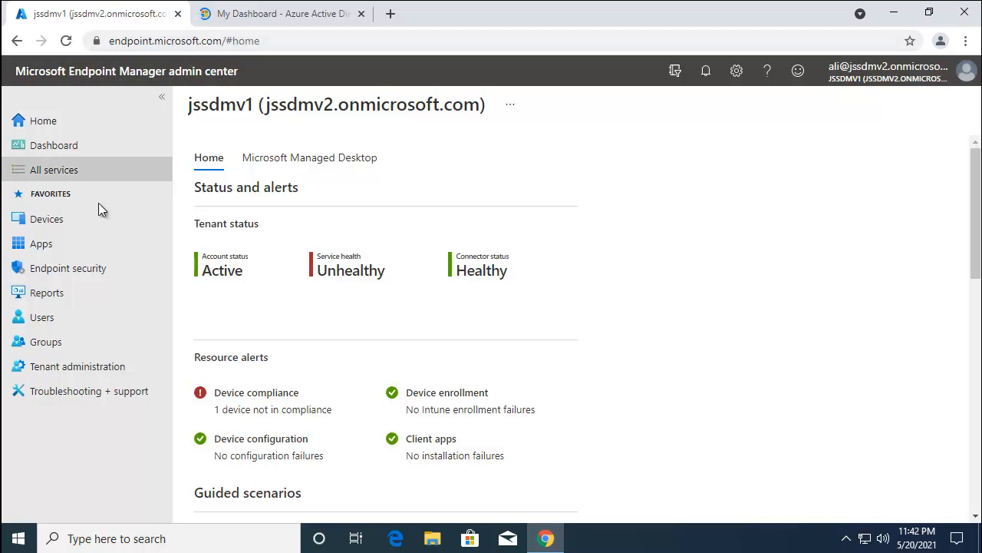
# - Open Devices Overview, showing two Windows devices enrolled in Intune
pyautogui.click(46, 219)
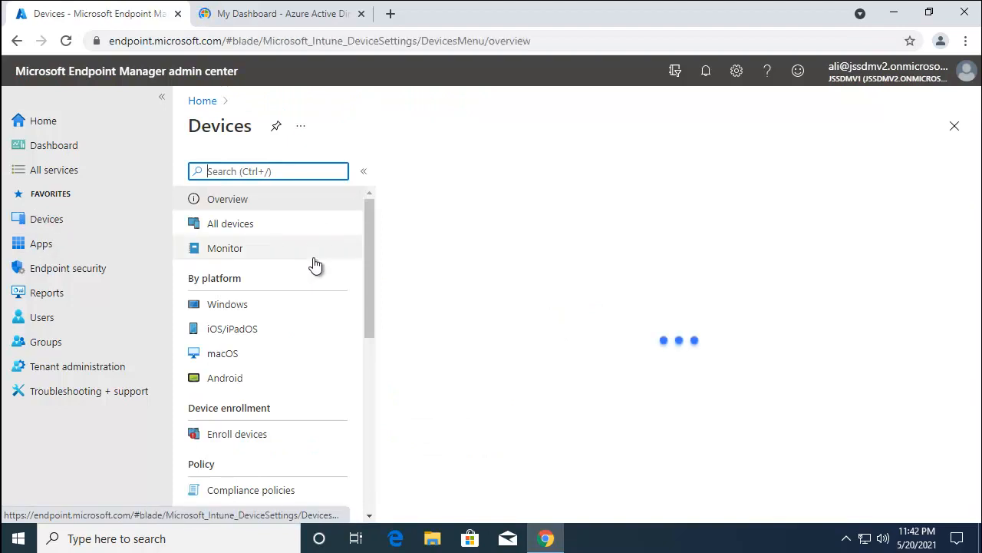
pyautogui.click(228, 199)
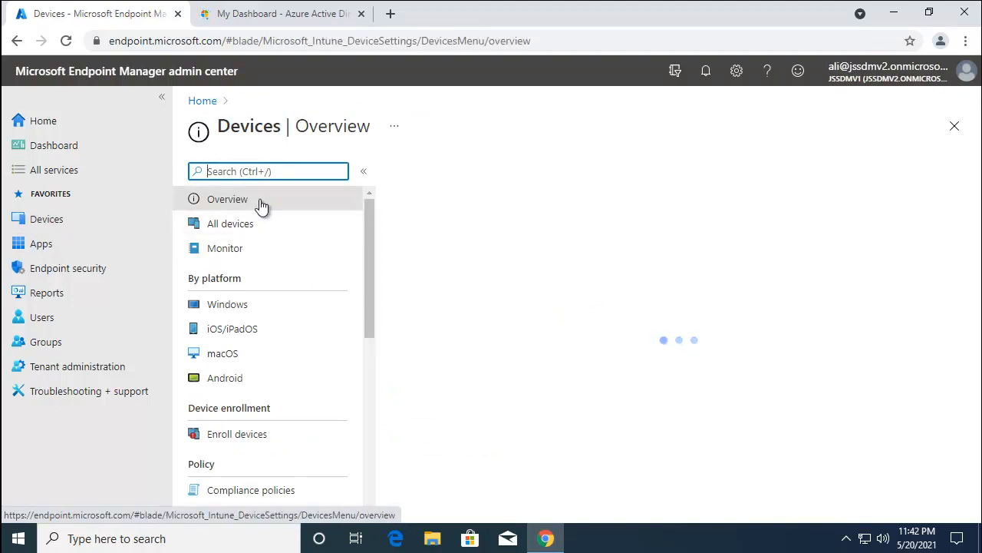
pyautogui.click(227, 199)
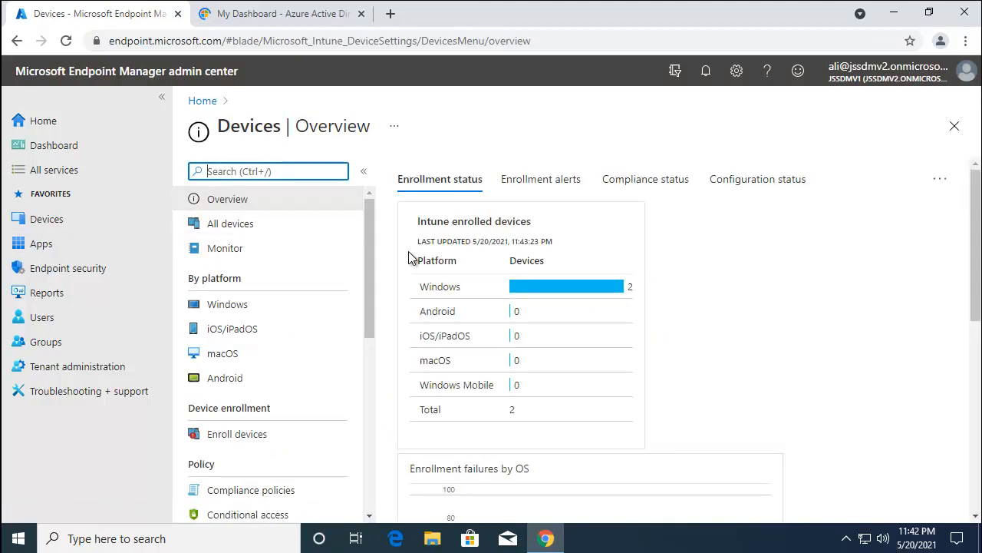
pyautogui.moveTo(611, 285)
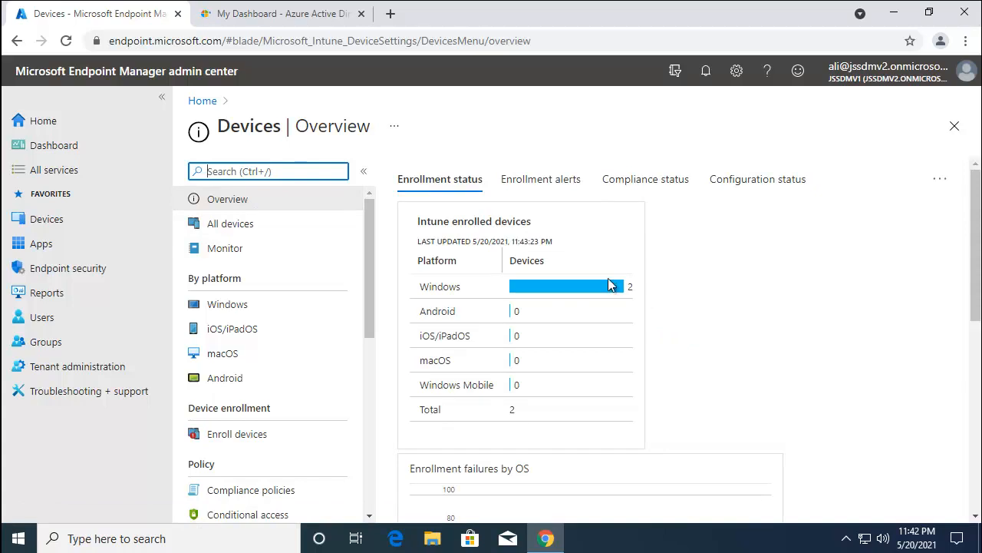
pyautogui.scroll(-3)
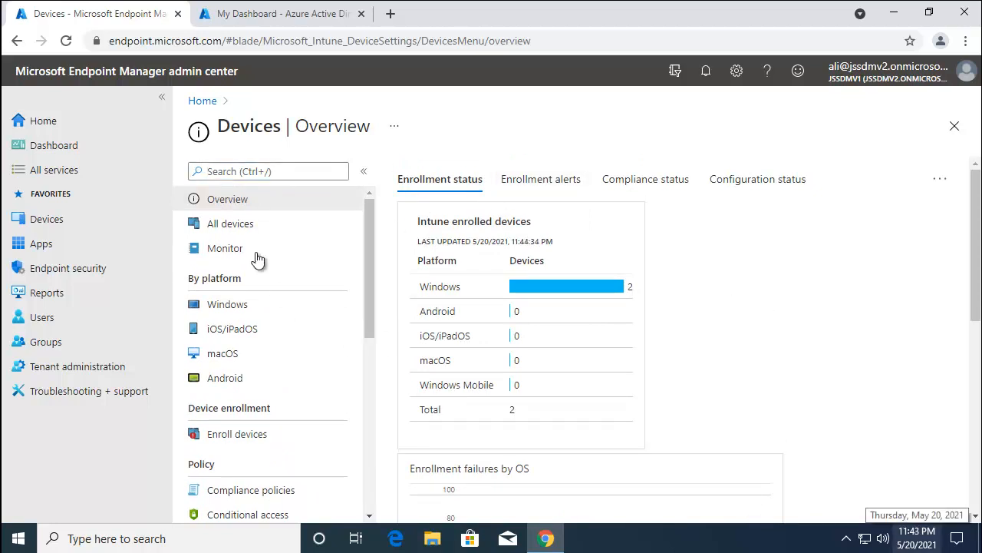
pyautogui.moveTo(448, 236)
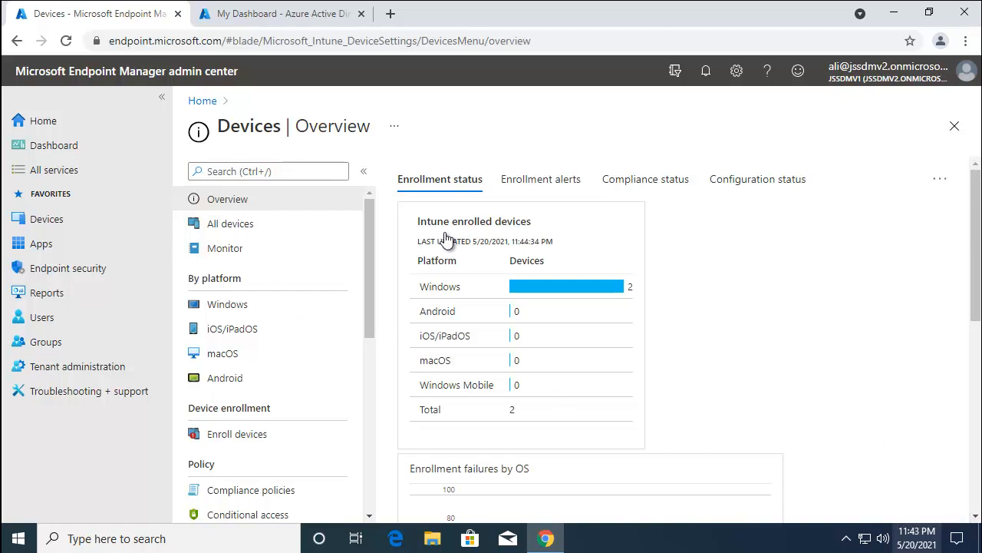
pyautogui.moveTo(494, 277)
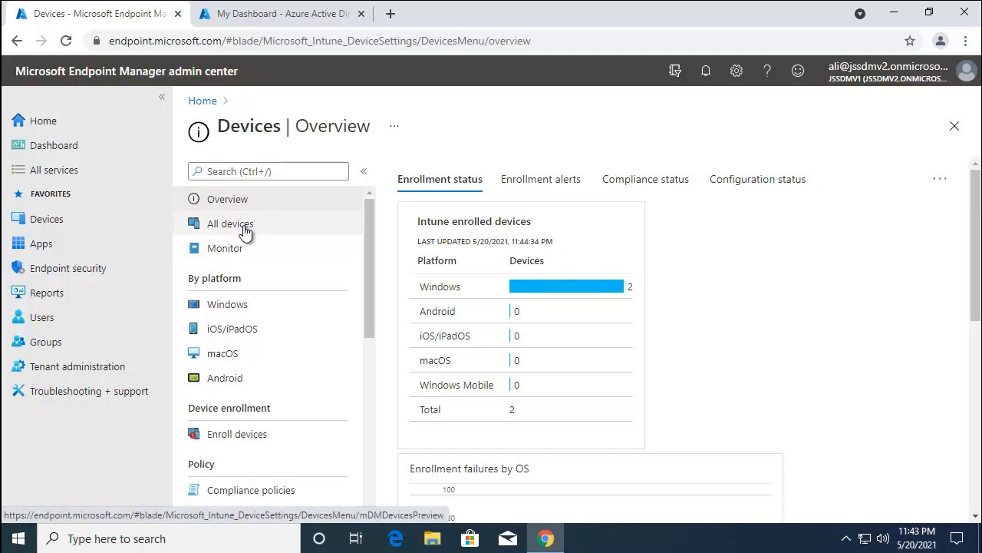
# - Open All devices to confirm DESKTOP-R24RBOG is Intune-managed, corporate and compliant
pyautogui.click(230, 224)
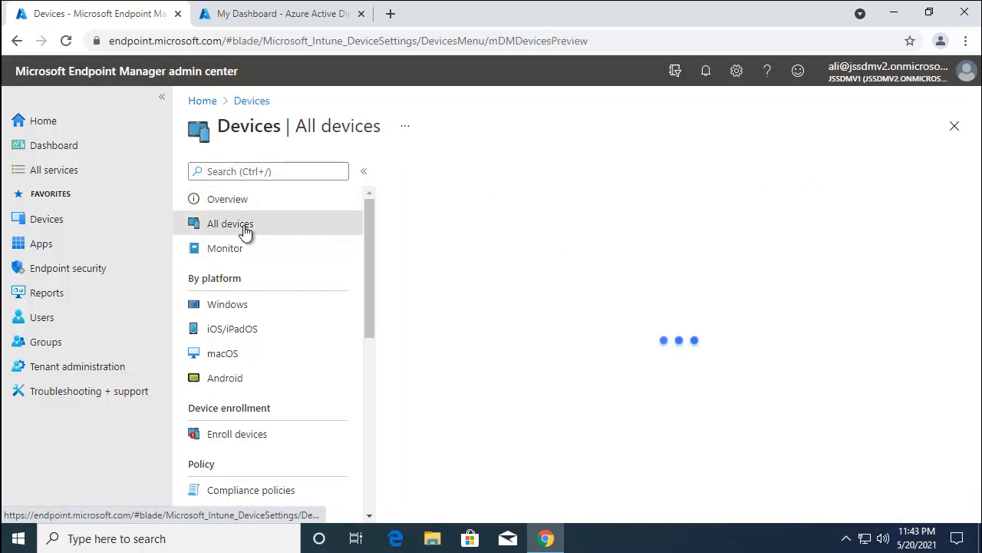
pyautogui.click(230, 224)
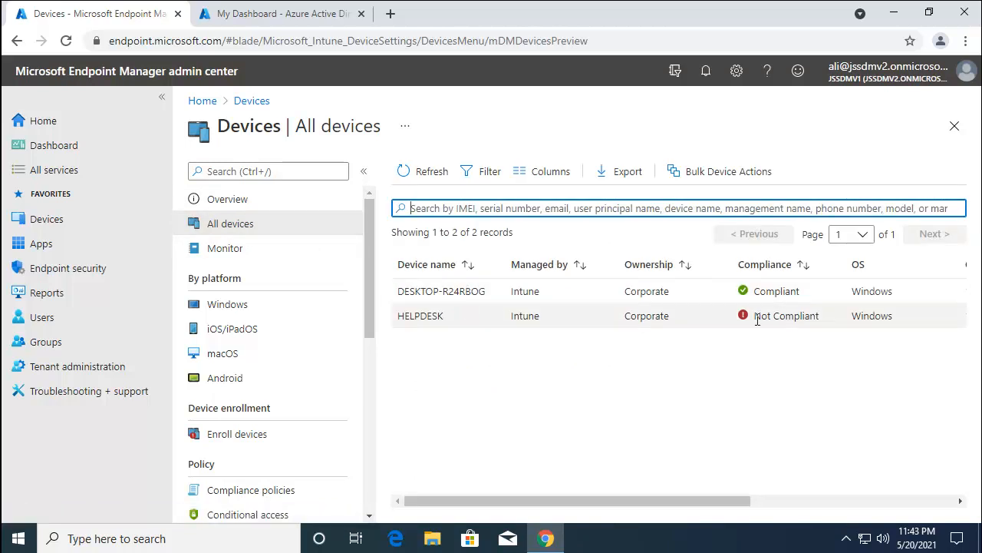
pyautogui.moveTo(641, 320)
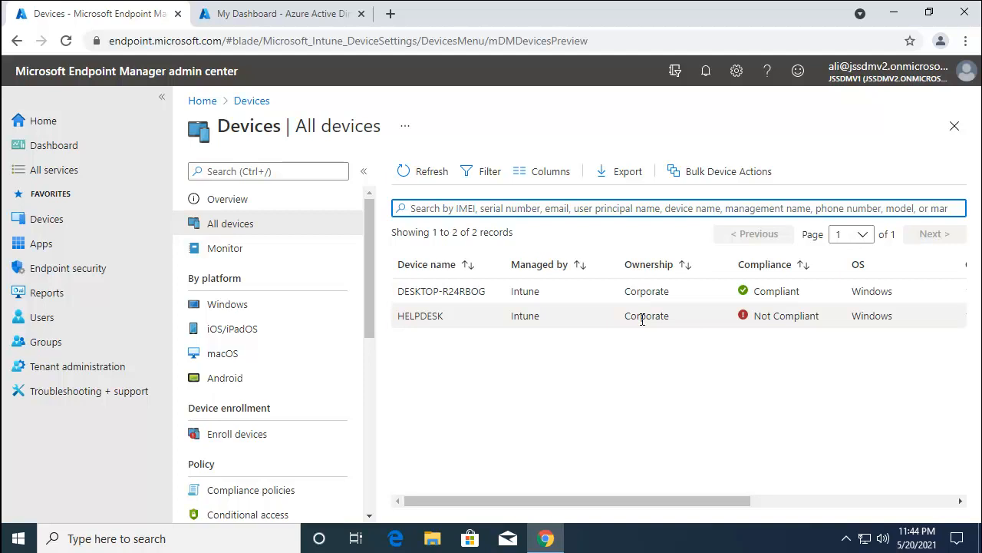
pyautogui.moveTo(422, 306)
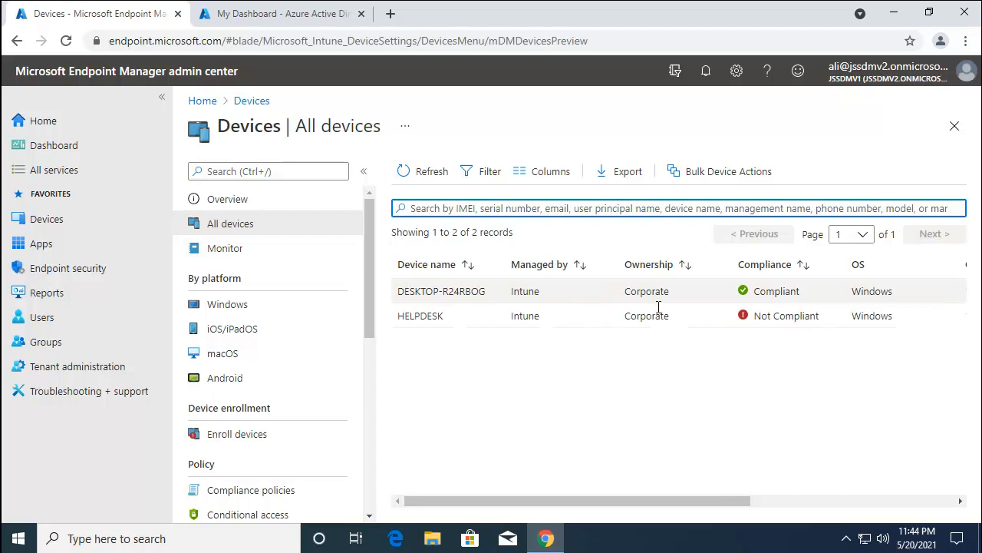
pyautogui.moveTo(772, 291)
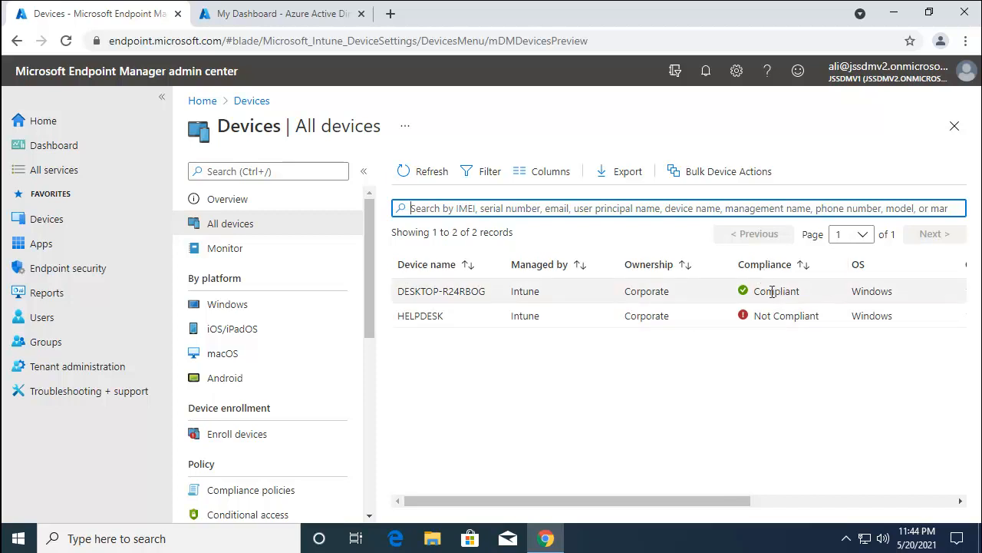
pyautogui.moveTo(672, 299)
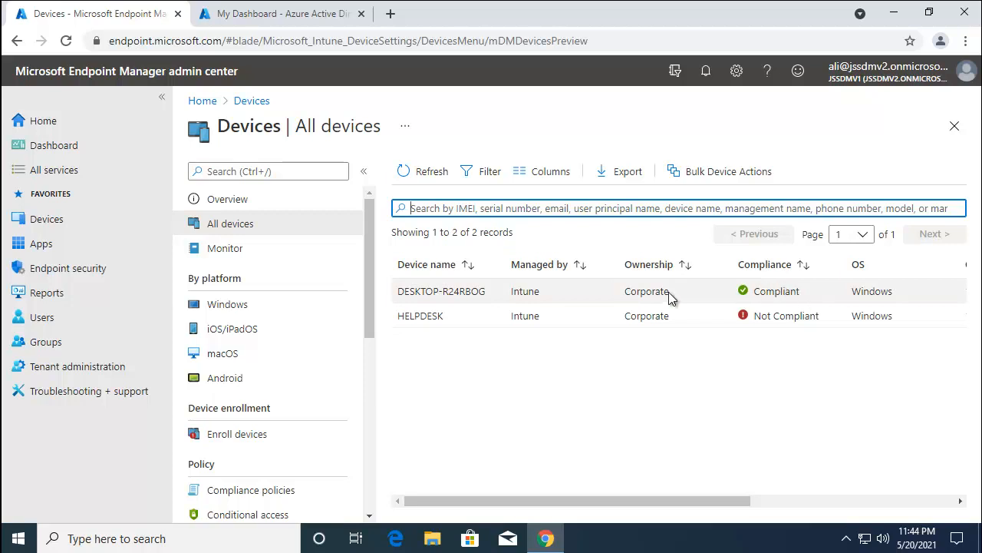
pyautogui.moveTo(572, 418)
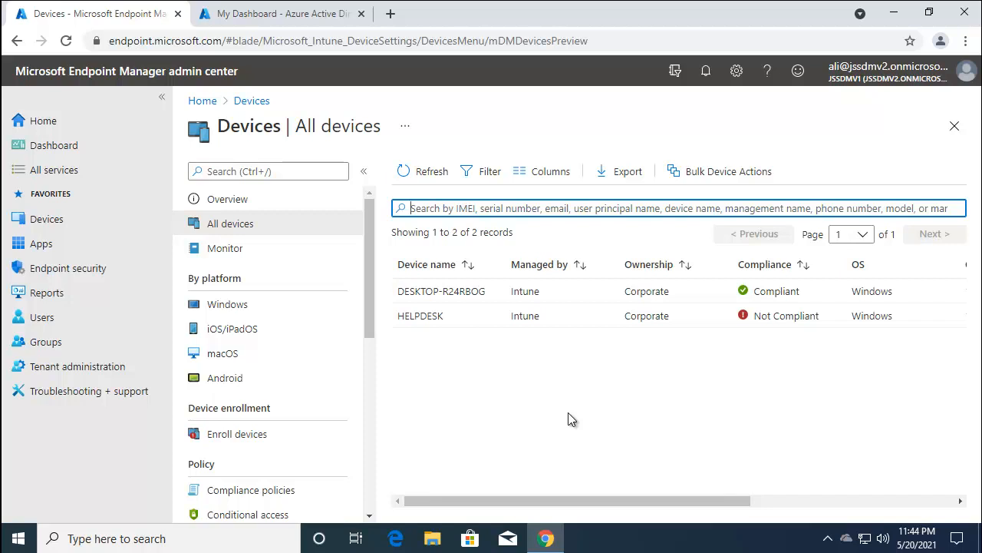
pyautogui.moveTo(940, 522)
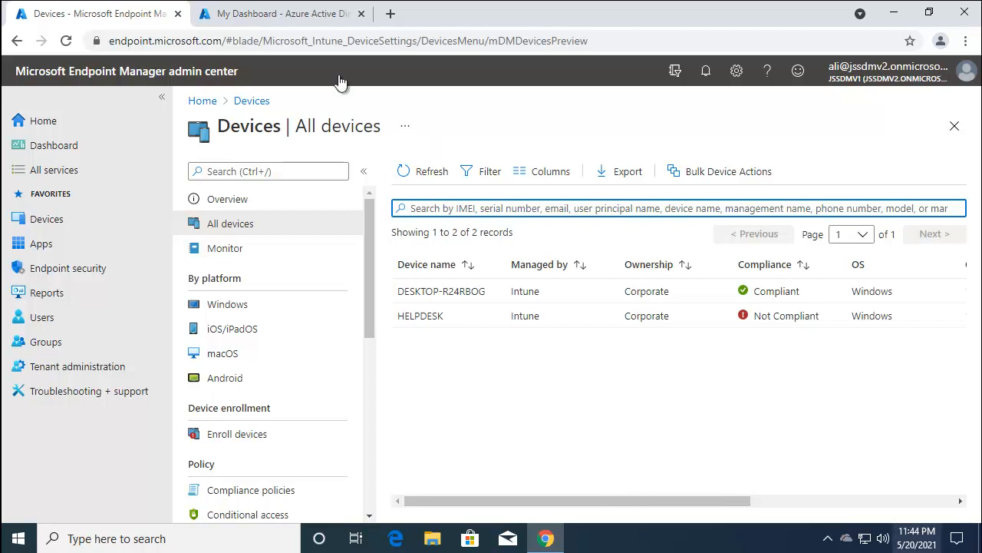
pyautogui.moveTo(601, 237)
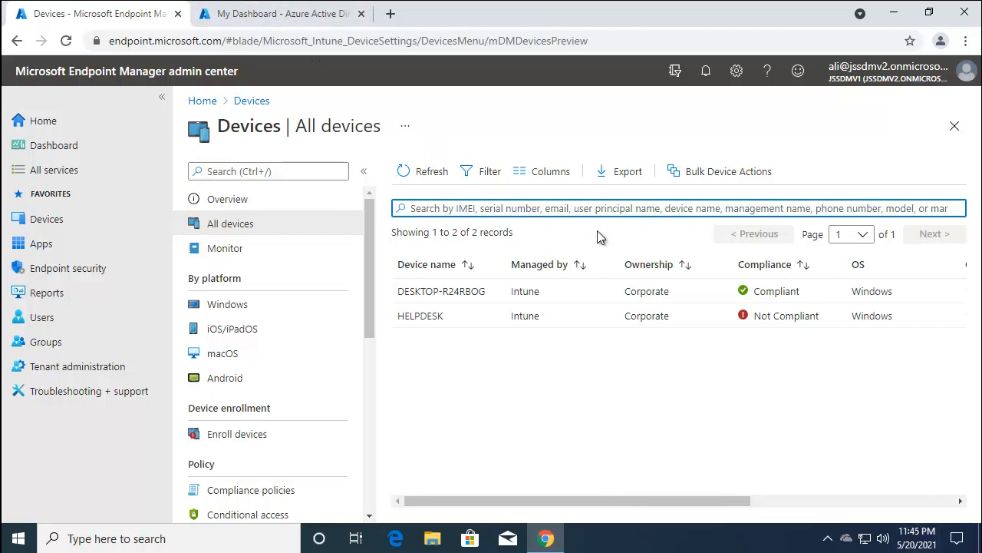
# - Switch to the Azure AD admin center and open the jssdmv1 directory's Devices
pyautogui.click(276, 14)
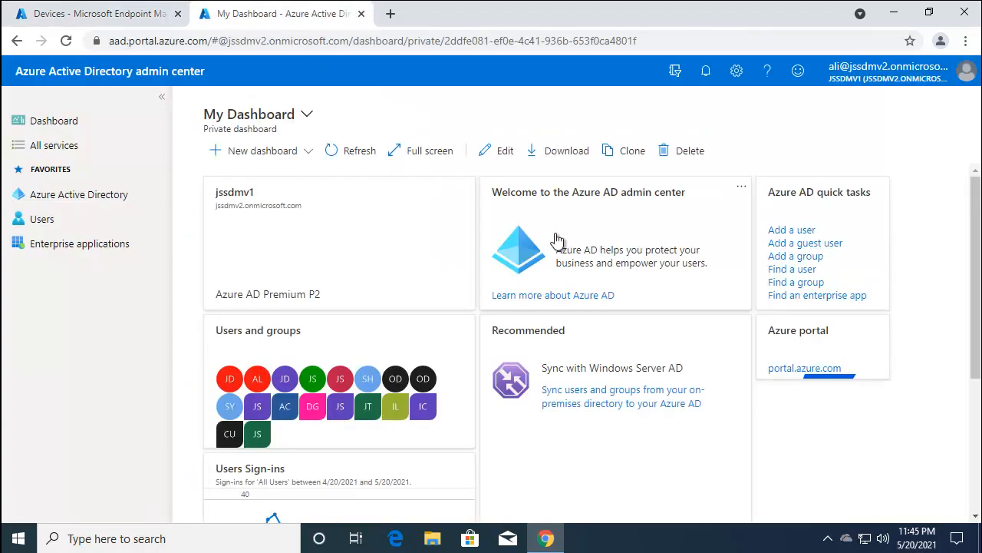
pyautogui.moveTo(79, 194)
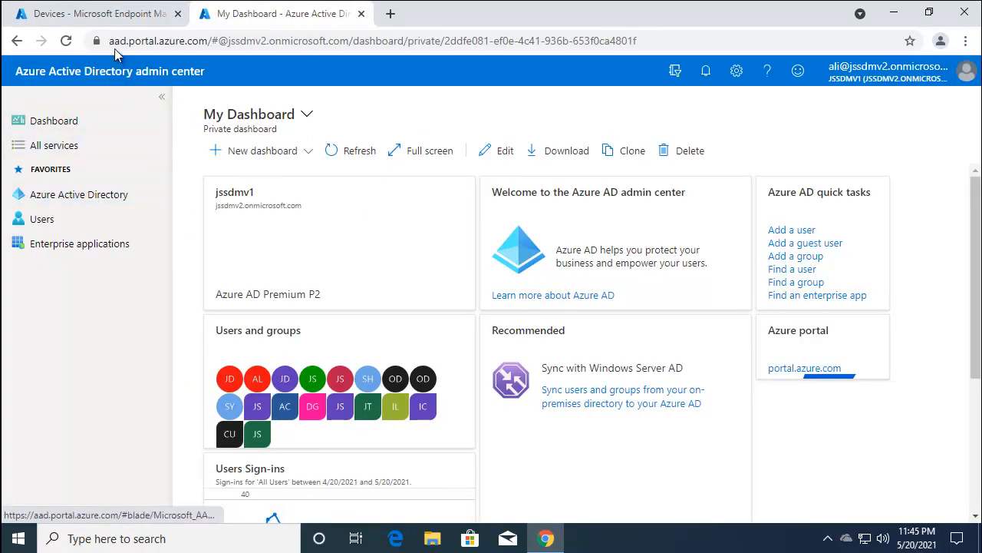
pyautogui.click(79, 194)
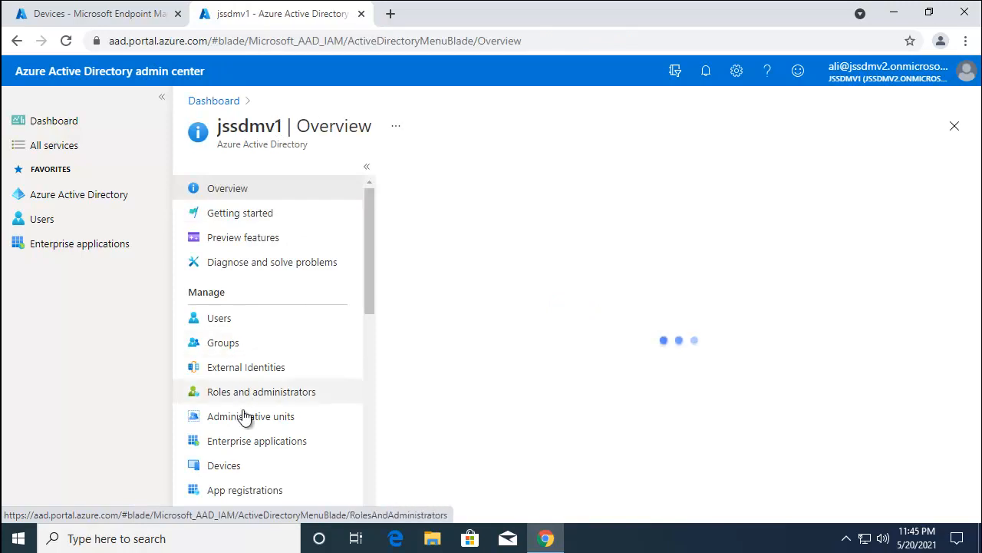
pyautogui.click(223, 465)
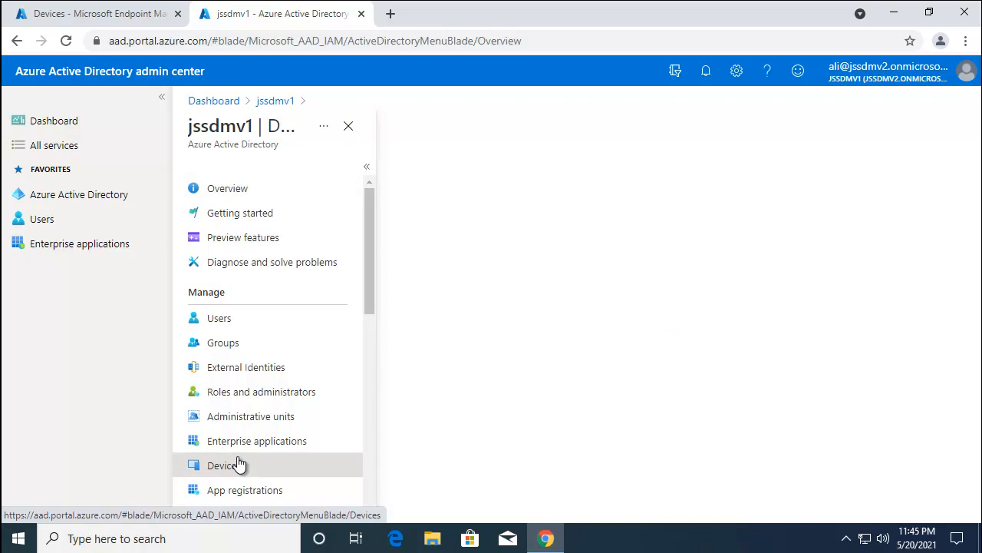
pyautogui.click(222, 466)
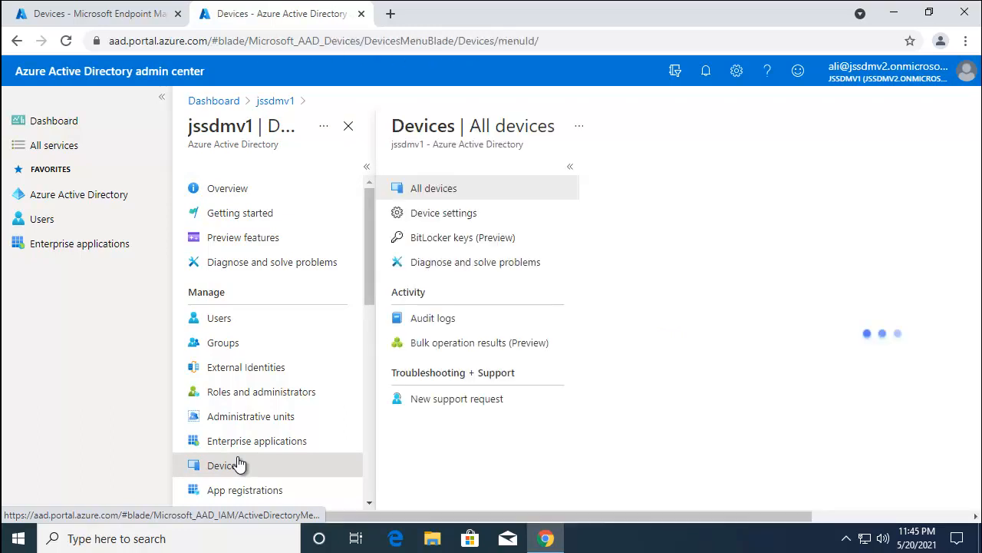
# - Load All devices, showing DESKTOP-R24RBOG as Azure AD joined and enabled
pyautogui.click(223, 465)
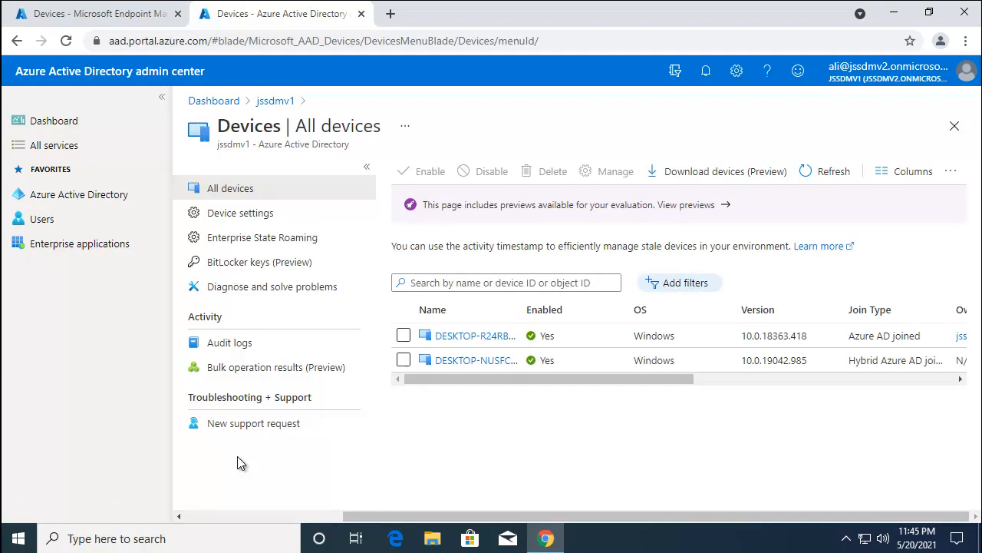
pyautogui.moveTo(490, 335)
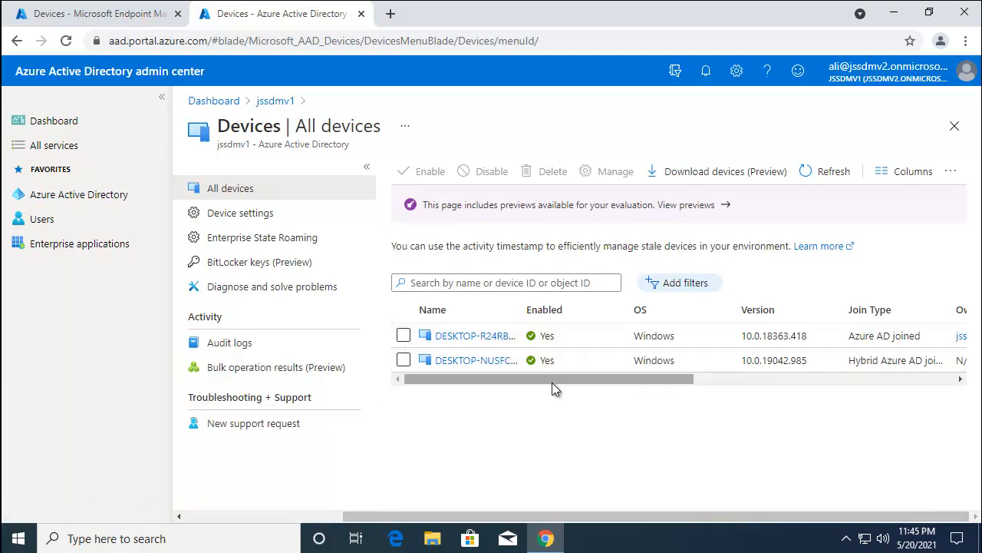
pyautogui.moveTo(559, 380)
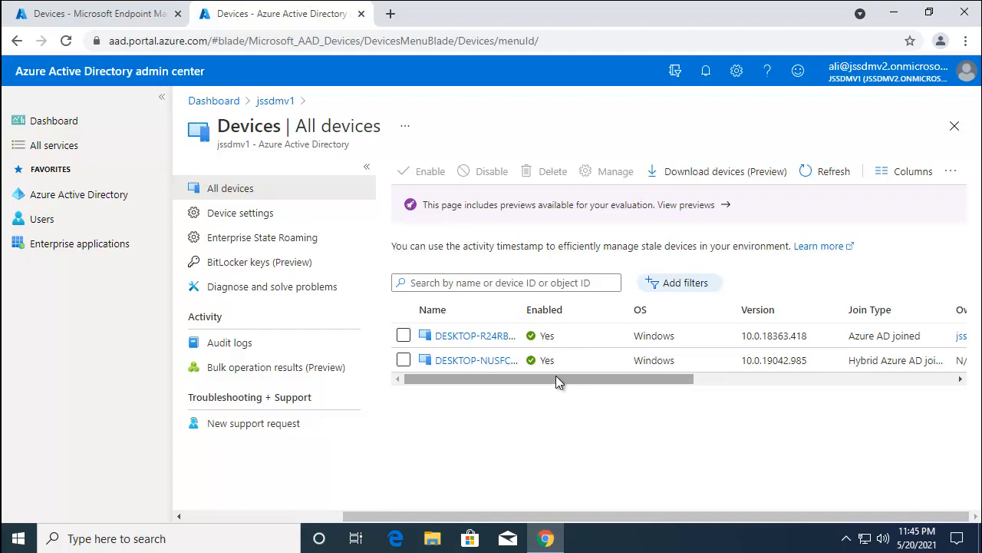
pyautogui.moveTo(571, 387)
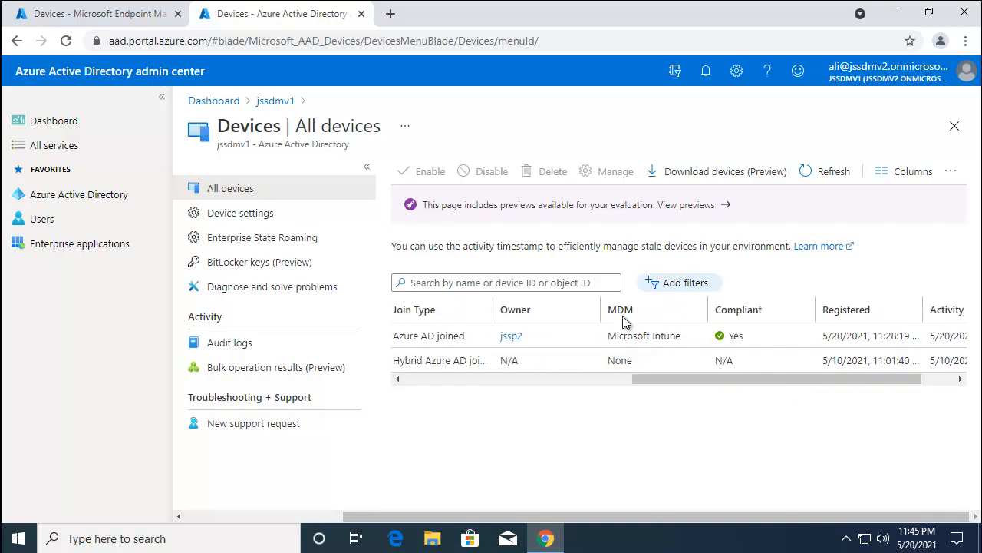
pyautogui.moveTo(683, 343)
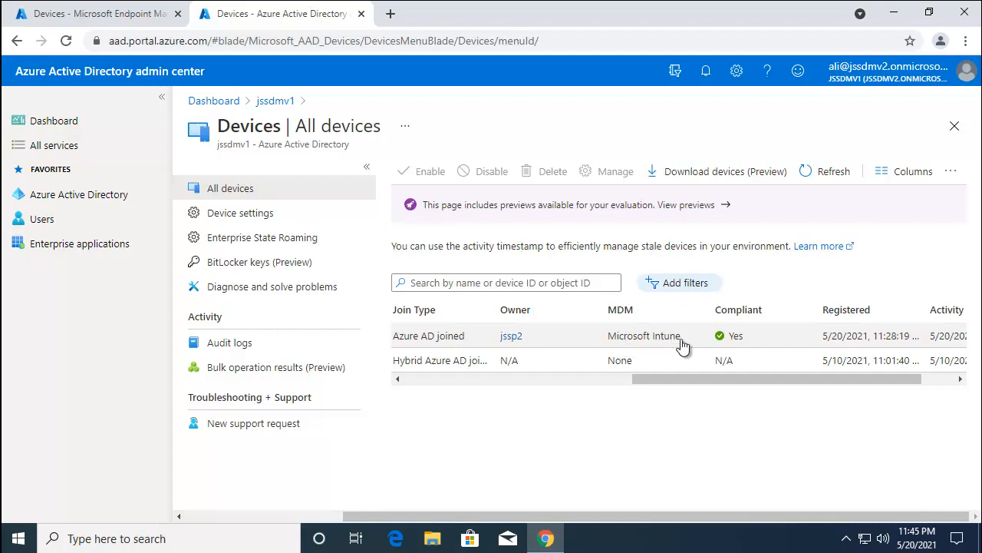
pyautogui.moveTo(772, 373)
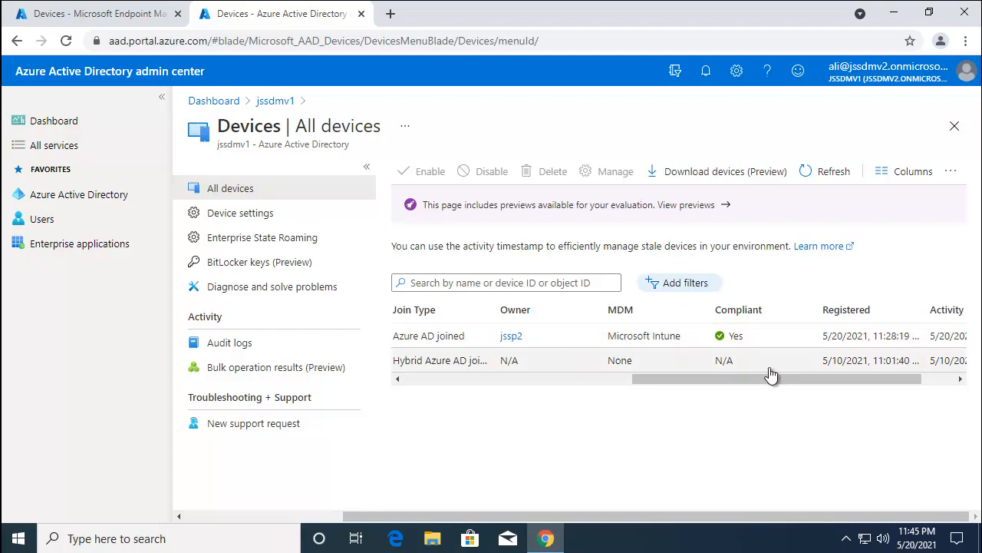